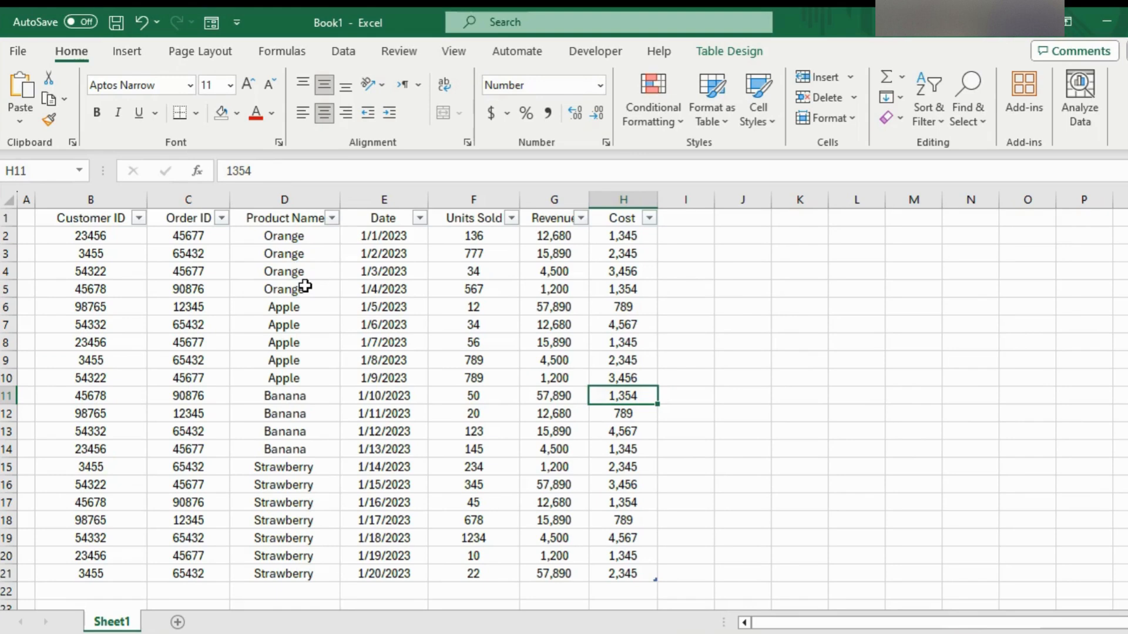
- Explore the sales table, selecting the B3:G18 data block and individual cells
{"action": "left_click", "coordinate": [188, 254]}
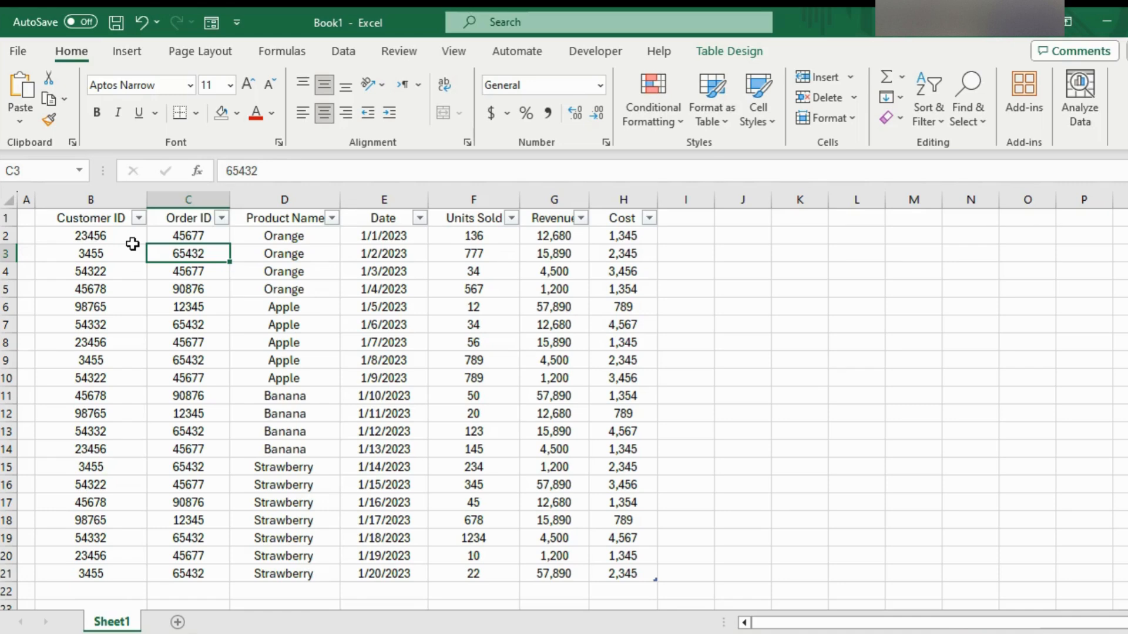
{"action": "mouse_move", "coordinate": [504, 466]}
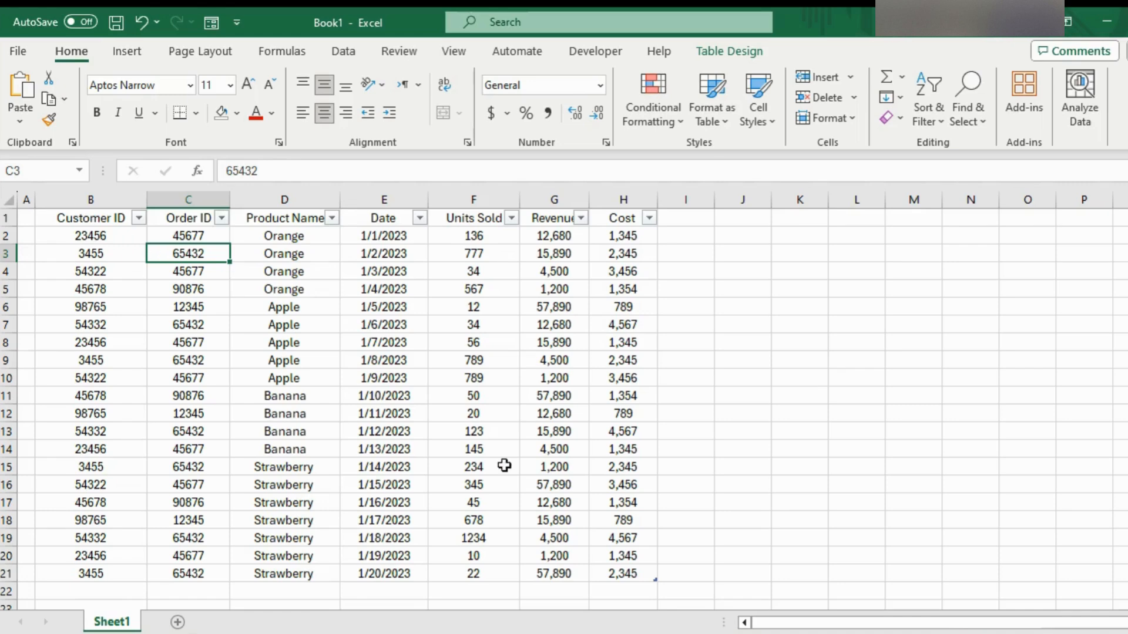
{"action": "left_click", "coordinate": [472, 502]}
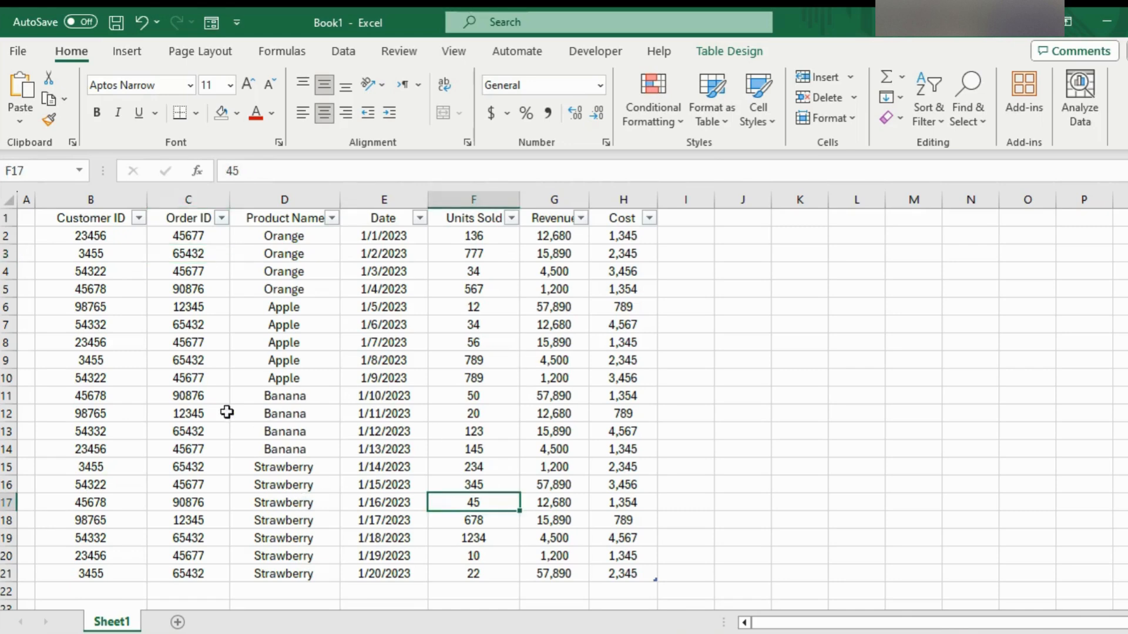
{"action": "left_click_drag", "start_coordinate": [90, 254], "coordinate": [553, 521]}
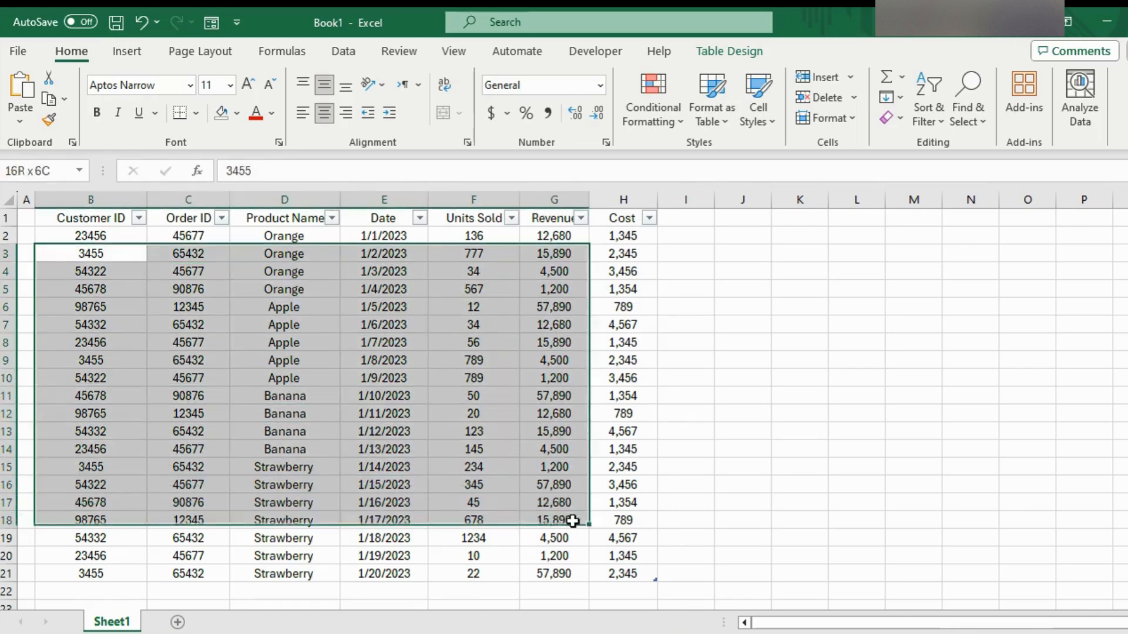
{"action": "left_click", "coordinate": [473, 395]}
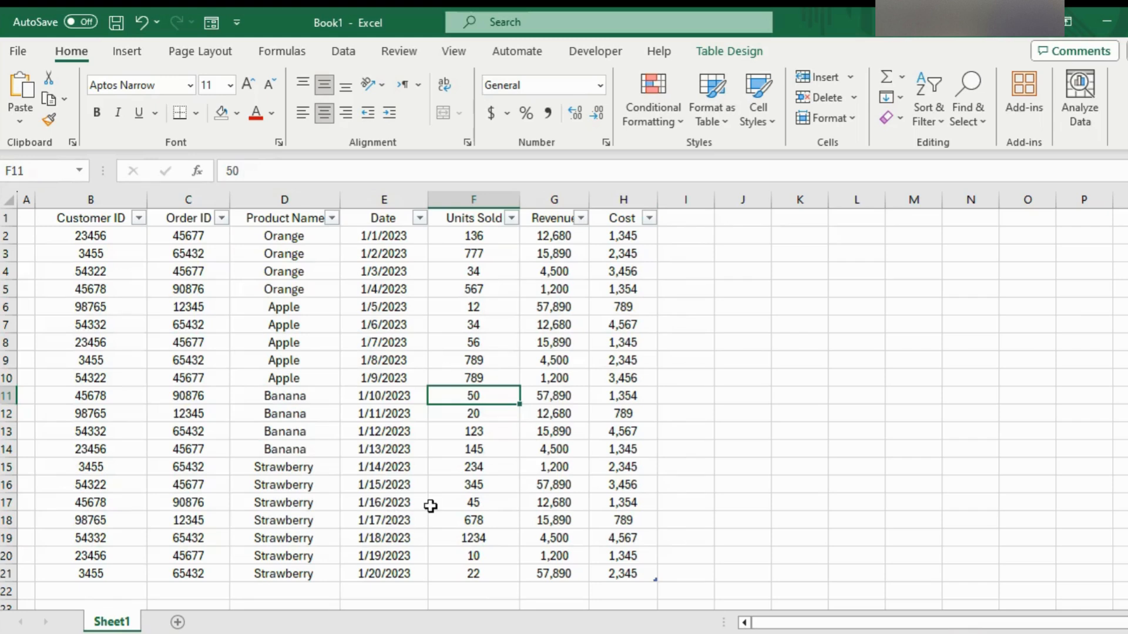
{"action": "mouse_move", "coordinate": [505, 363]}
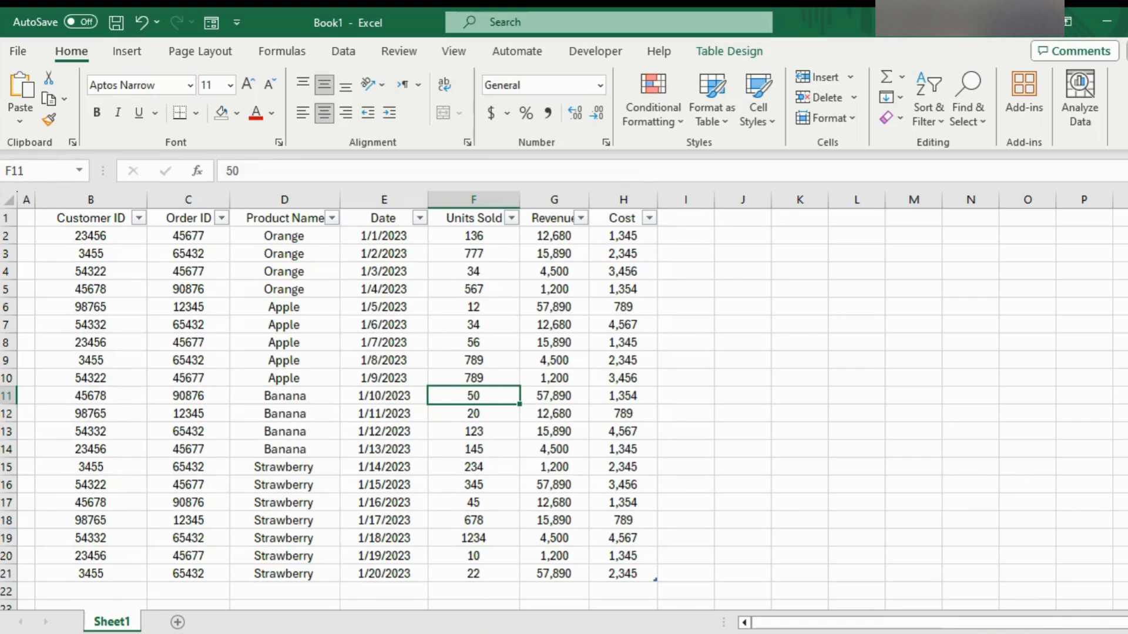
{"action": "scroll", "scroll_direction": "down", "scroll_amount": 3}
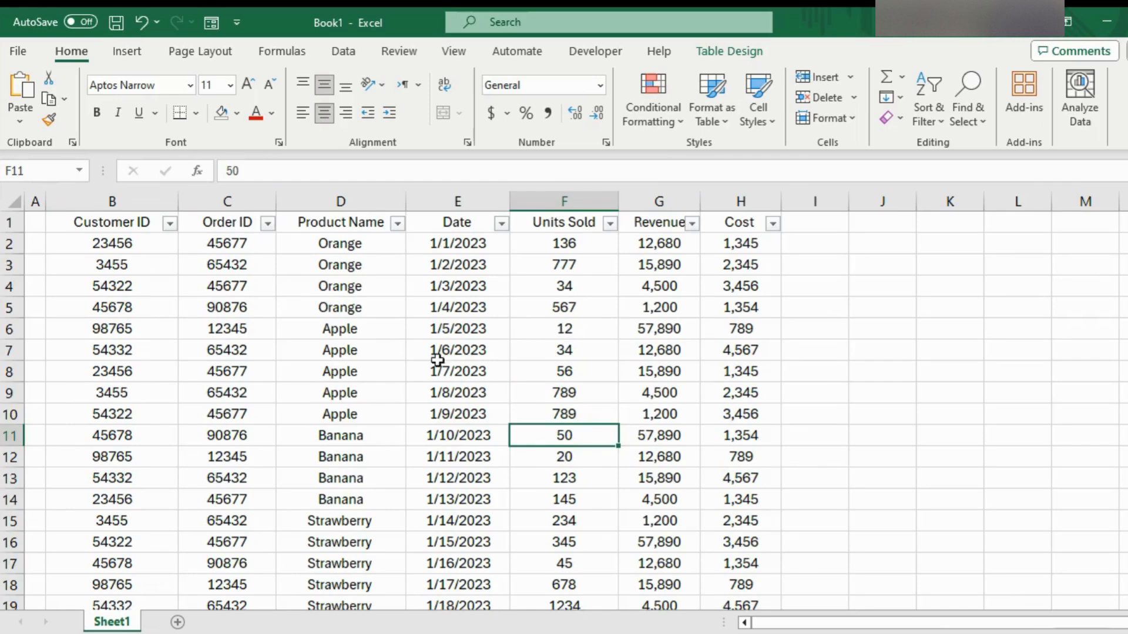
{"action": "mouse_move", "coordinate": [475, 339]}
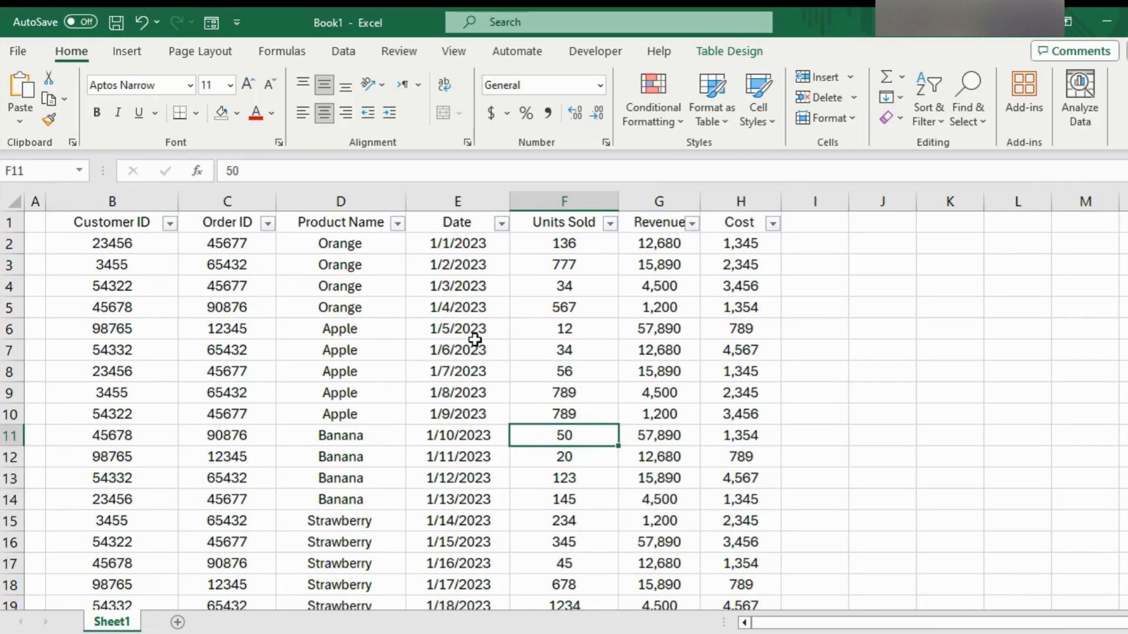
- Bring up the Analyze Data pane from a cell inside the sales table
{"action": "left_click", "coordinate": [457, 329]}
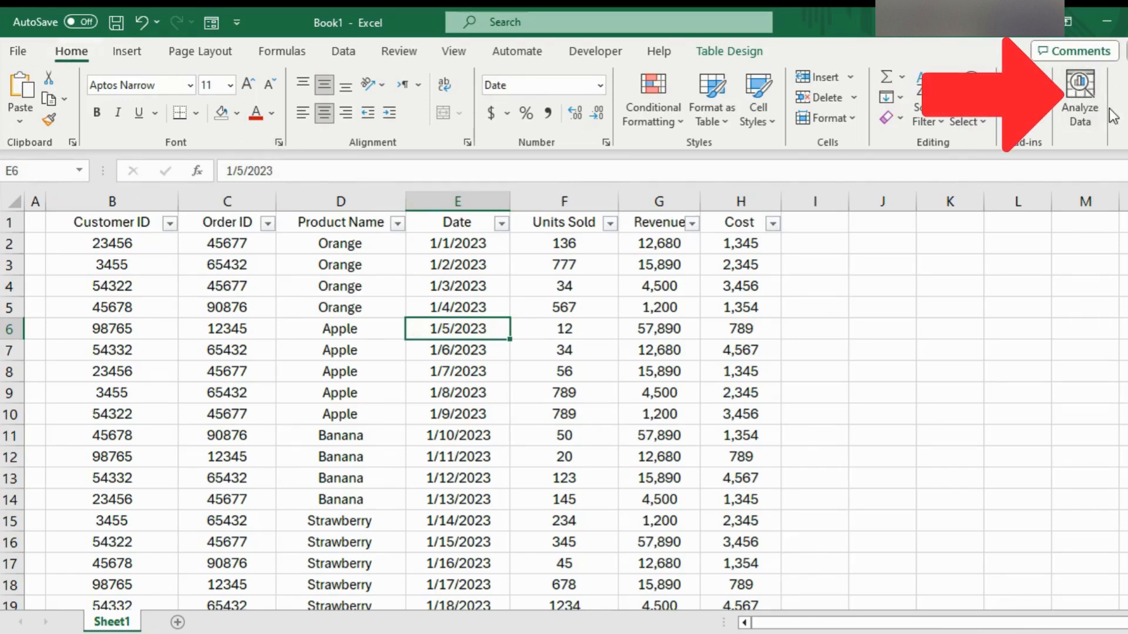
{"action": "left_click", "coordinate": [1080, 101]}
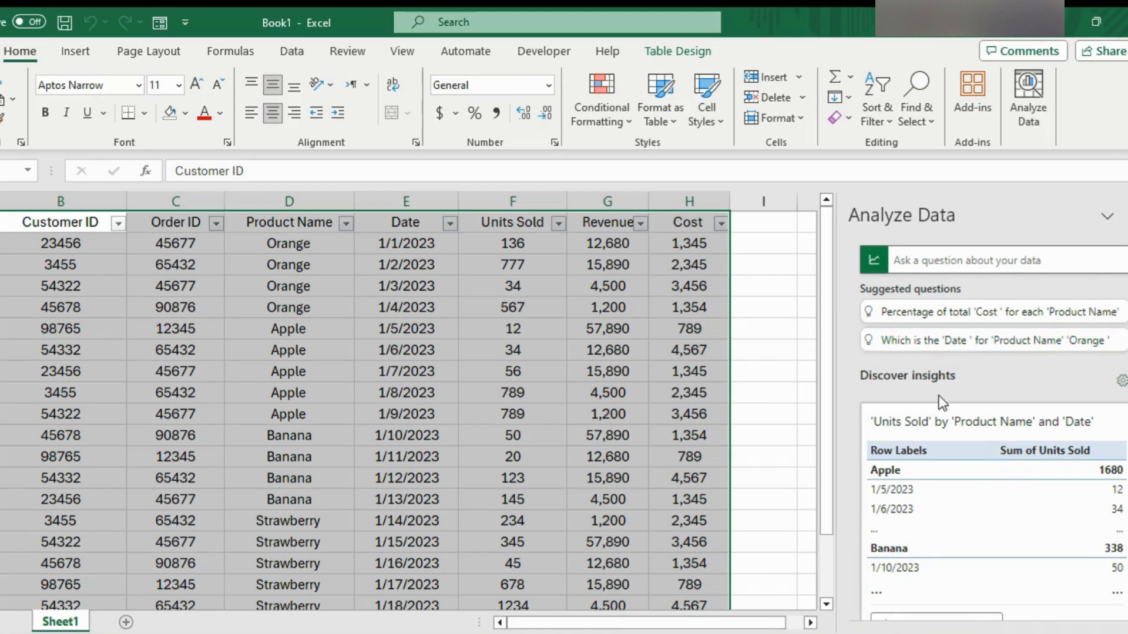
- Ask how many units are sold per day as a line chart and submit the question
{"action": "left_click", "coordinate": [993, 260]}
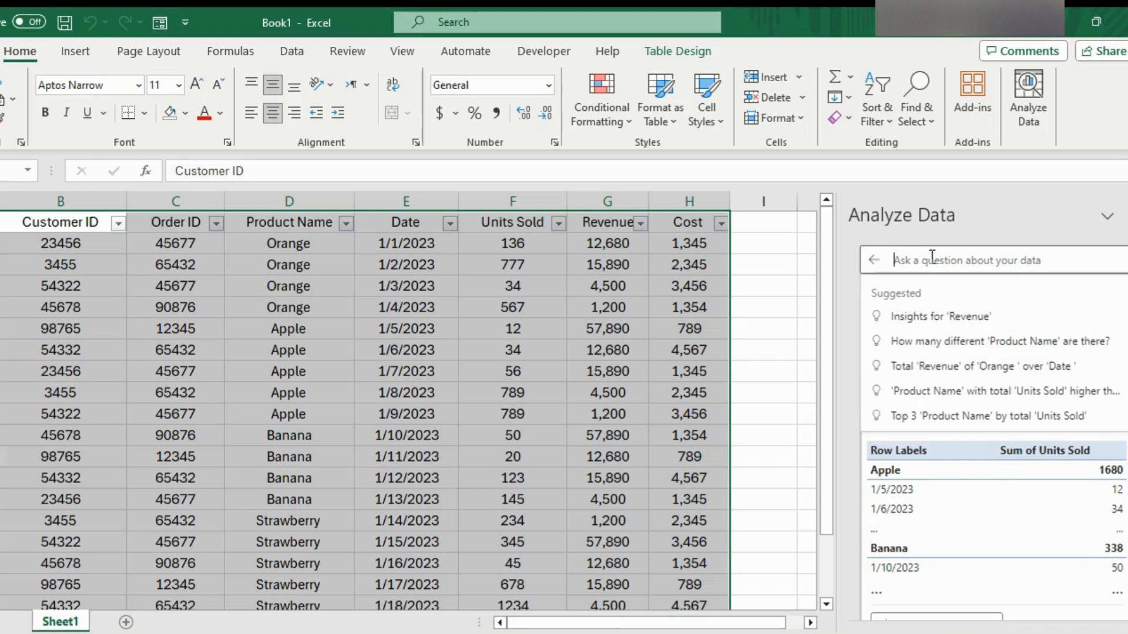
{"action": "mouse_move", "coordinate": [789, 373]}
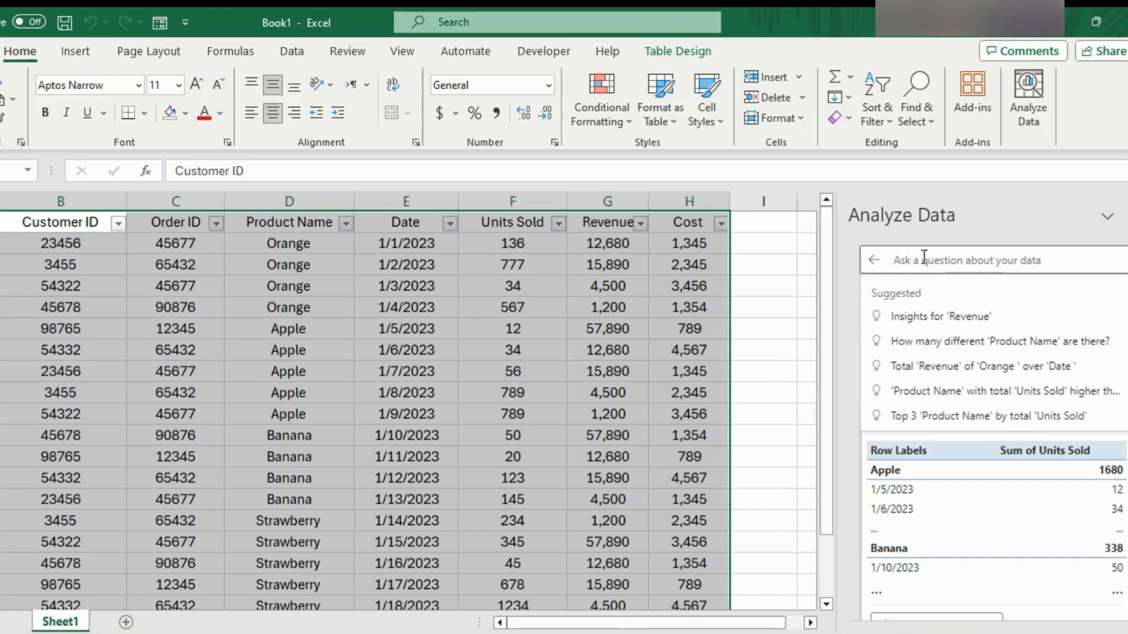
{"action": "type", "text": "How many units are sold"}
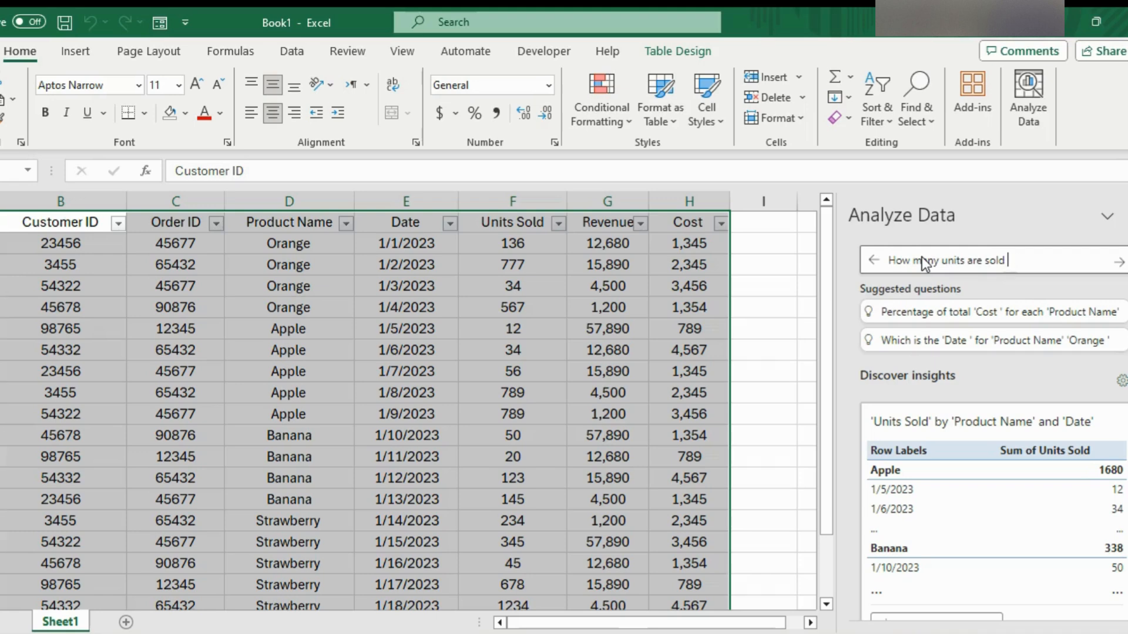
{"action": "type", "text": "per day as a line char"}
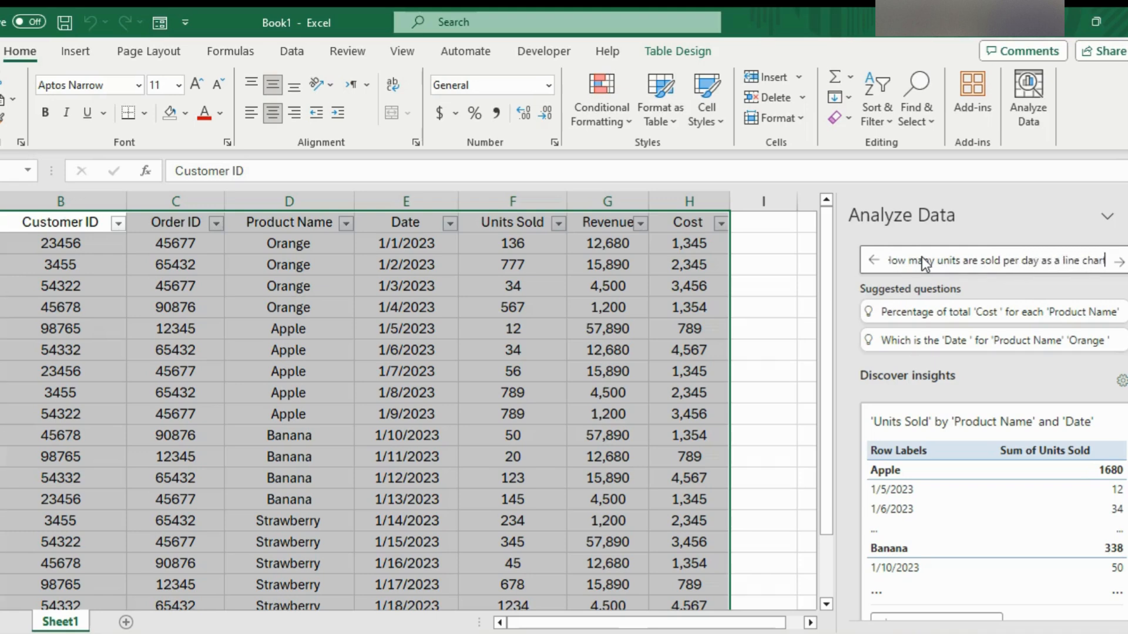
{"action": "left_click", "coordinate": [1117, 261]}
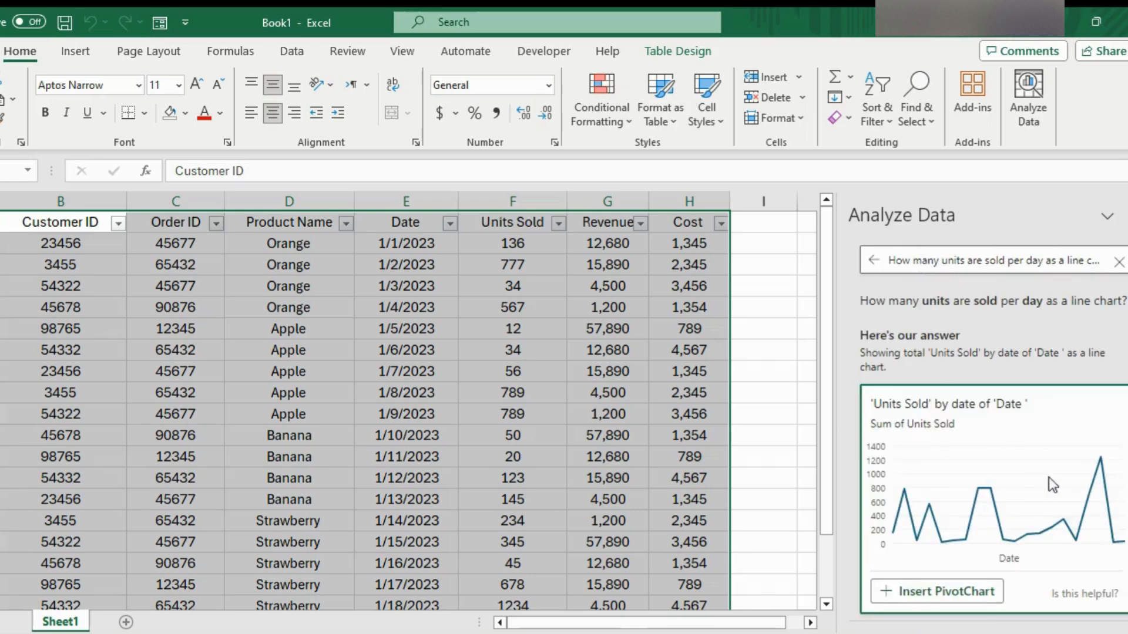
{"action": "mouse_move", "coordinate": [1110, 505]}
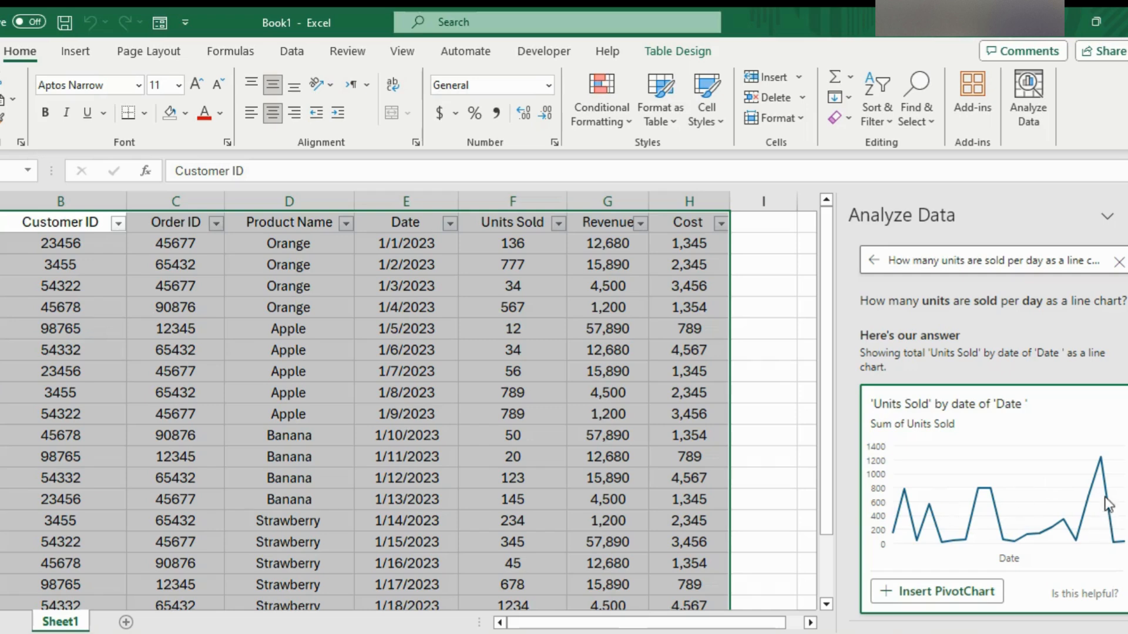
{"action": "mouse_move", "coordinate": [1066, 469]}
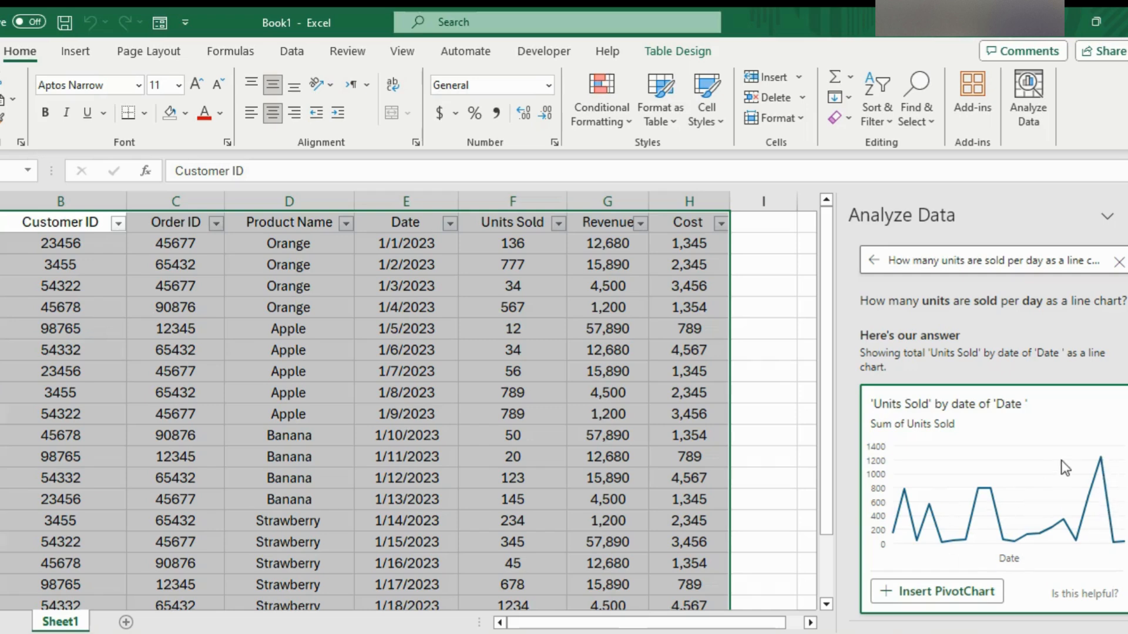
{"action": "mouse_move", "coordinate": [1058, 404]}
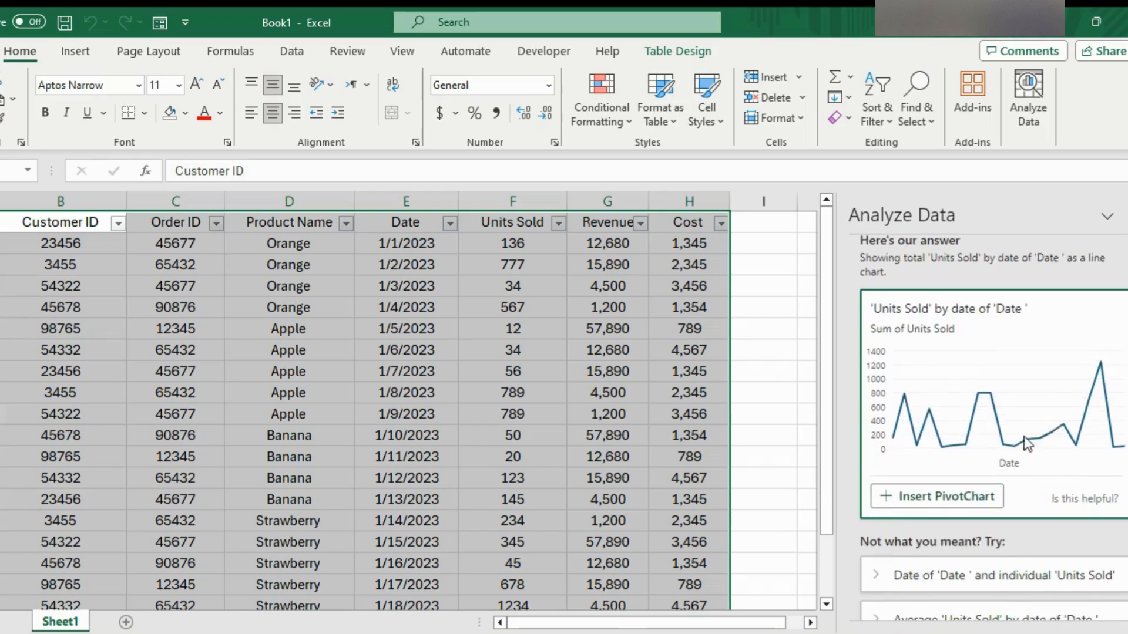
{"action": "mouse_move", "coordinate": [895, 380]}
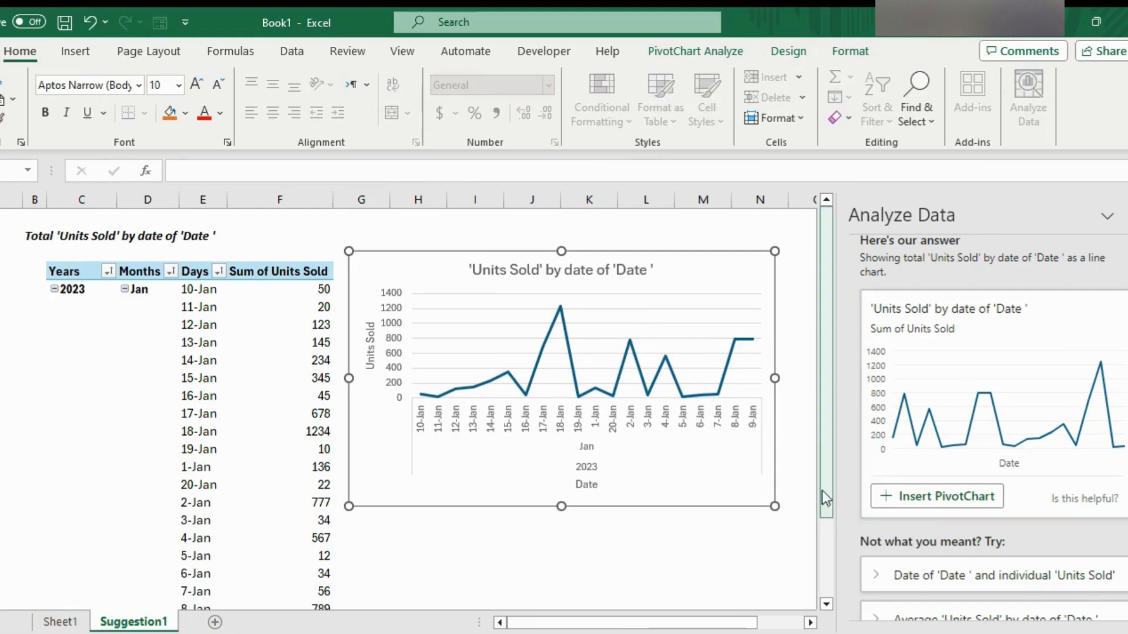
{"action": "mouse_move", "coordinate": [710, 296]}
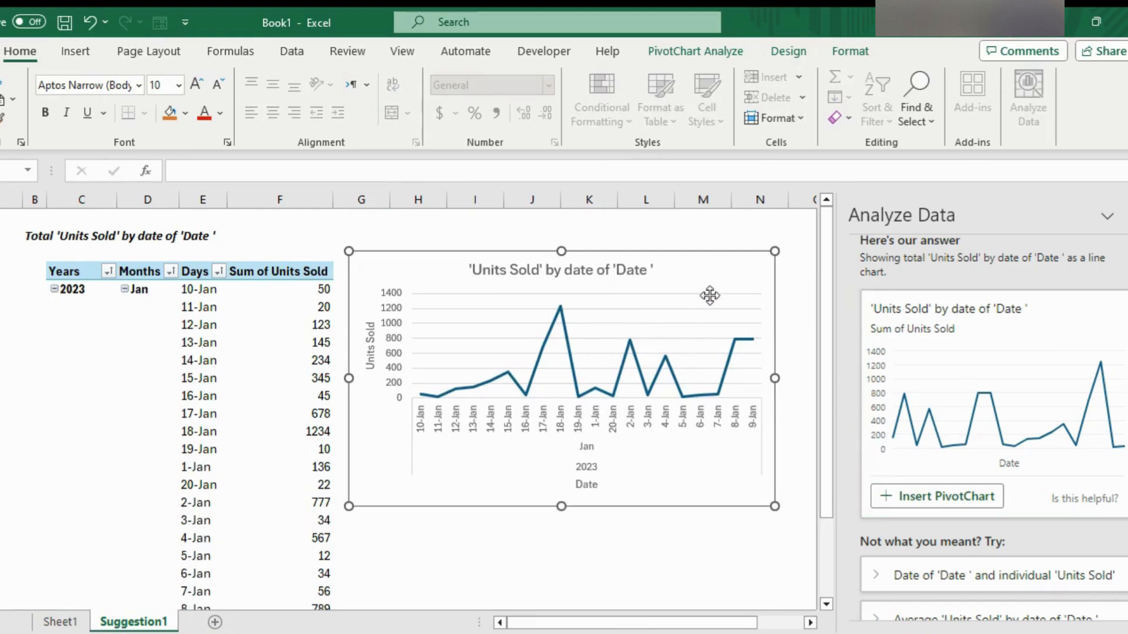
{"action": "mouse_move", "coordinate": [444, 471]}
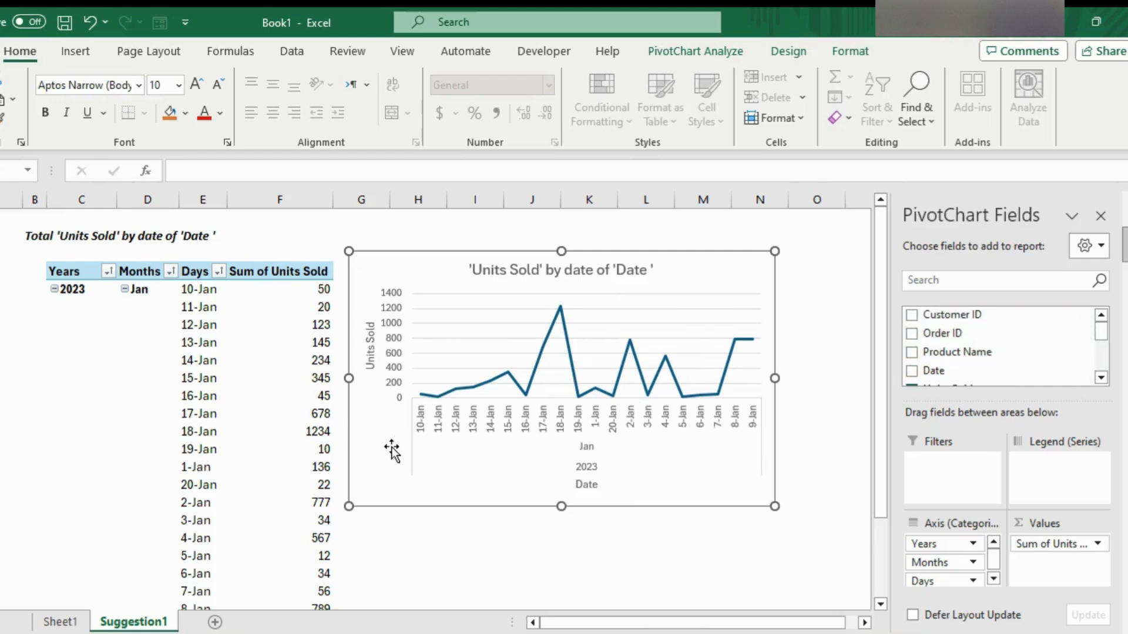
{"action": "mouse_move", "coordinate": [160, 542]}
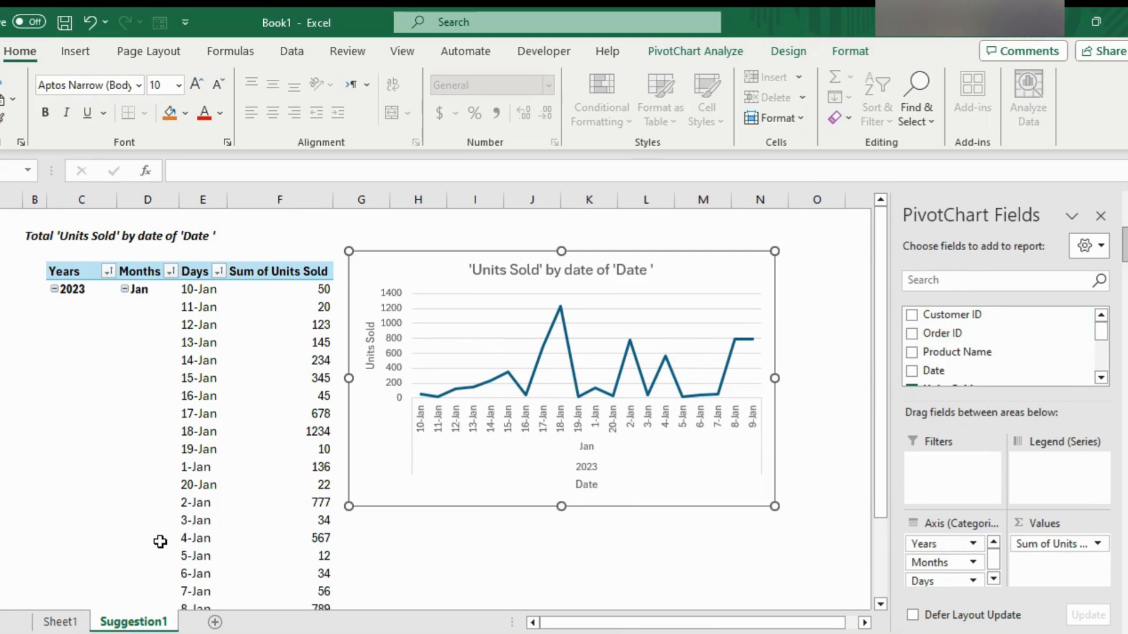
{"action": "mouse_move", "coordinate": [498, 403]}
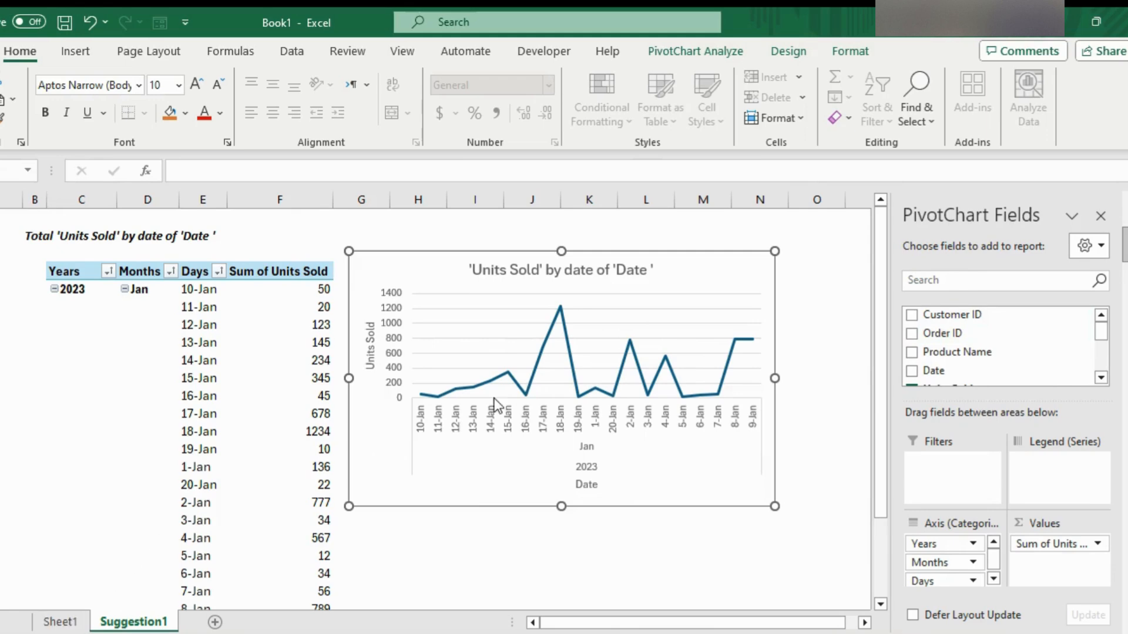
- Return to the sales sheet and reword the question to ask units sold per month
{"action": "left_click", "coordinate": [60, 622]}
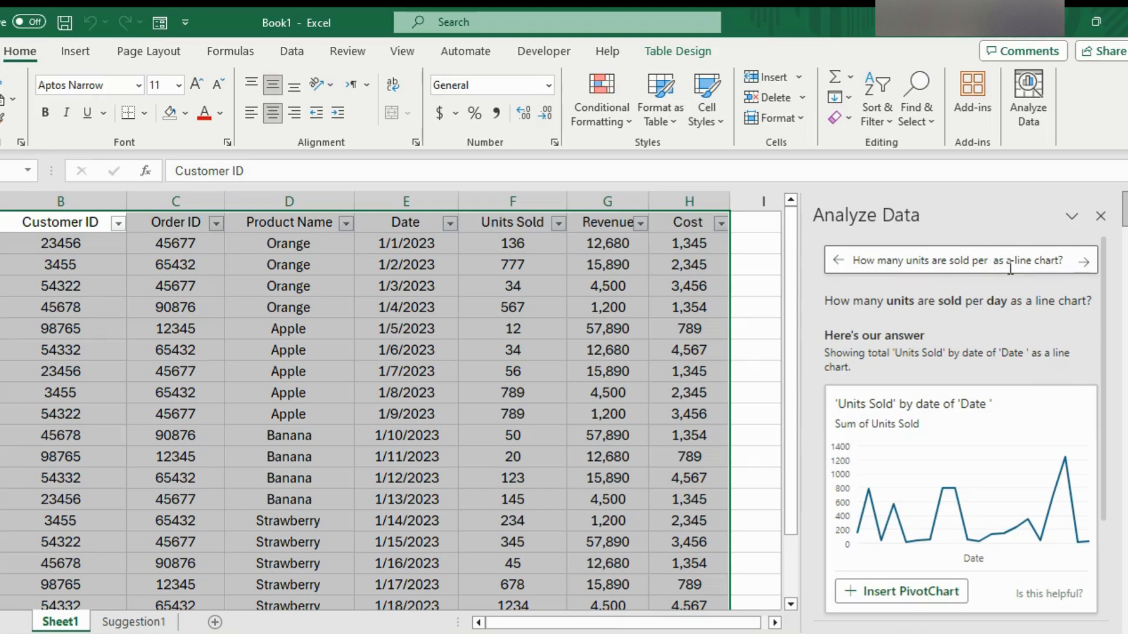
{"action": "left_click", "coordinate": [1085, 261]}
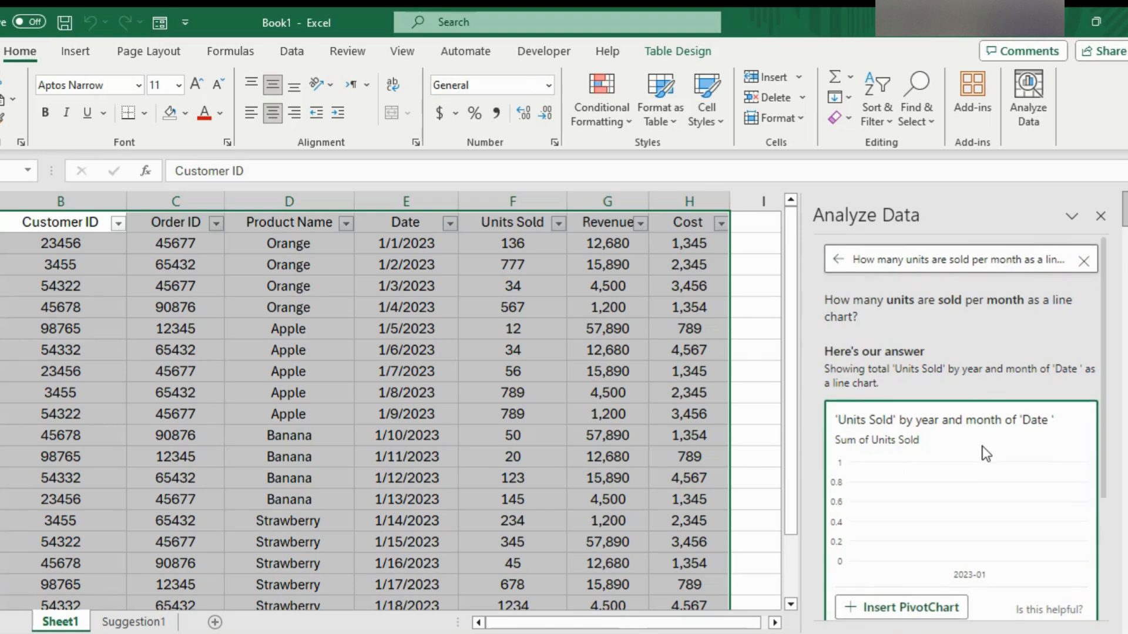
{"action": "scroll", "scroll_direction": "down", "scroll_amount": 3}
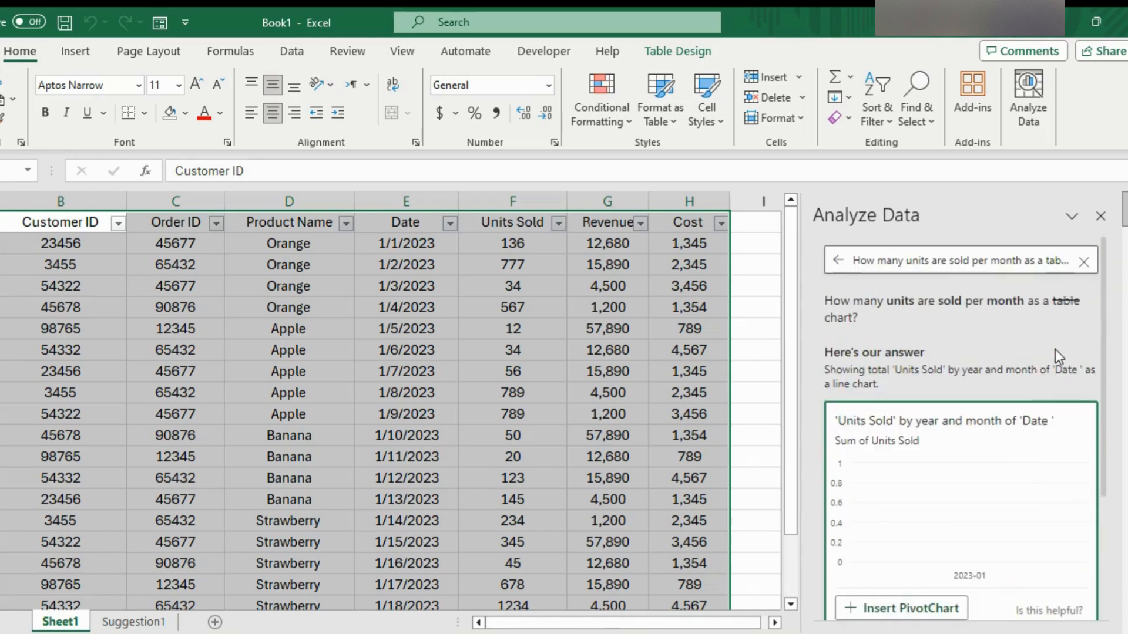
{"action": "mouse_move", "coordinate": [882, 312]}
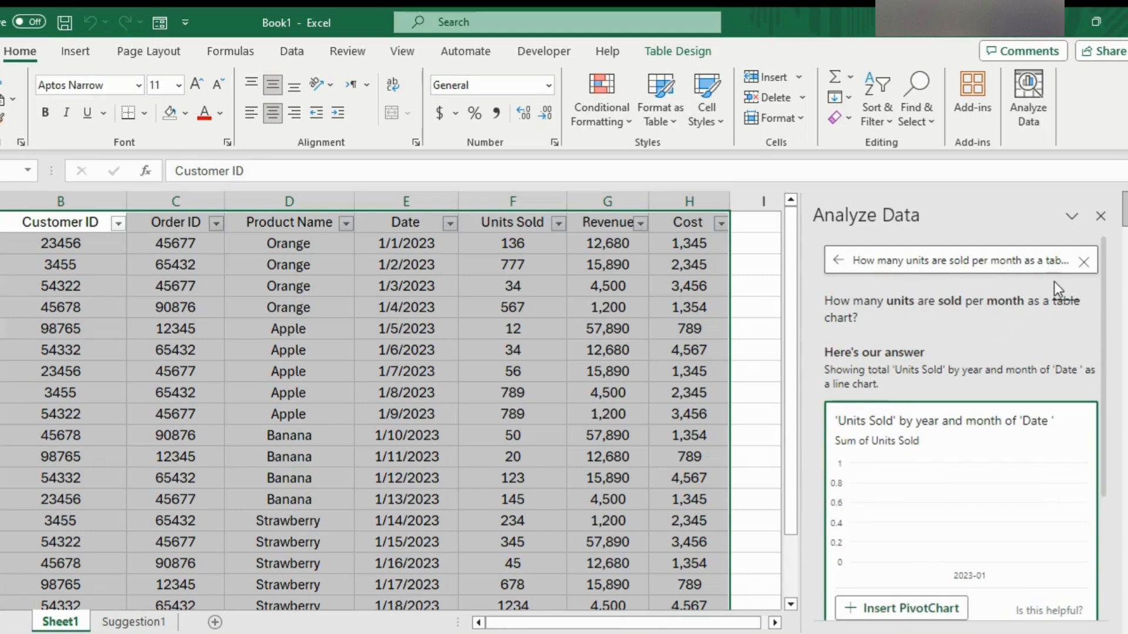
{"action": "mouse_move", "coordinate": [1024, 401]}
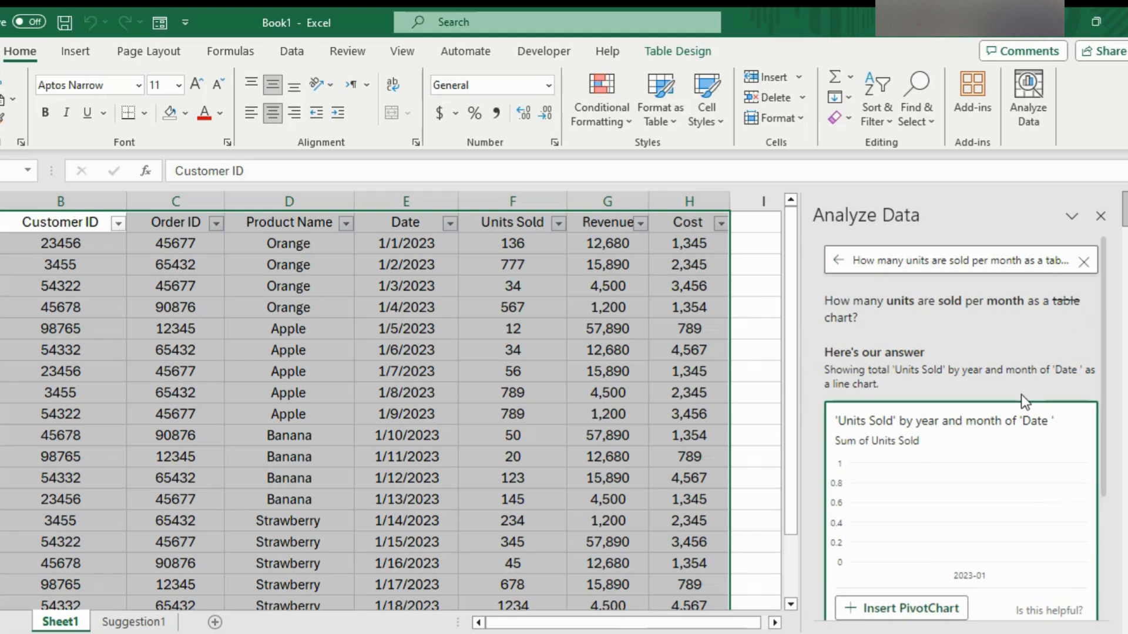
{"action": "mouse_move", "coordinate": [1029, 380]}
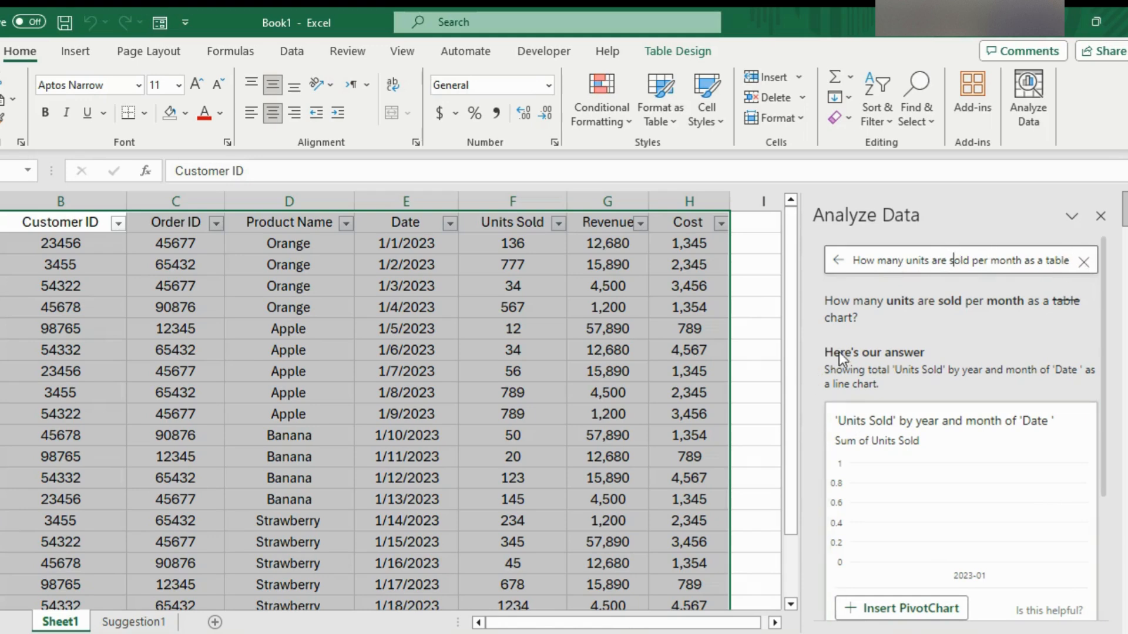
{"action": "mouse_move", "coordinate": [293, 286]}
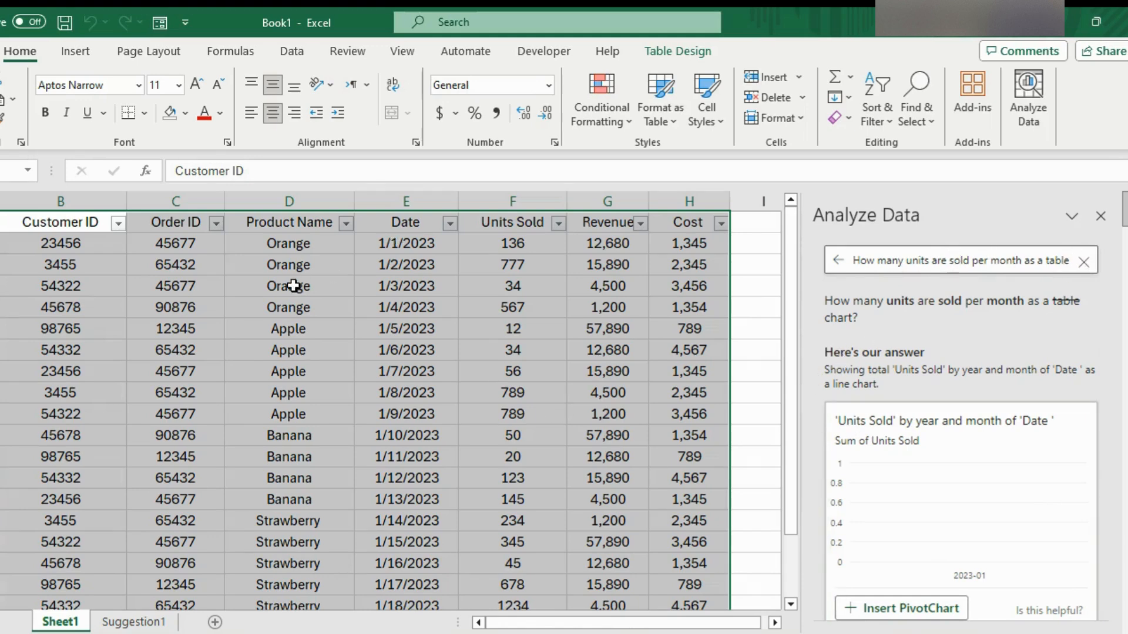
- Ask Analyze Data 'are there any data trends?' from a single selected cell
{"action": "left_click", "coordinate": [607, 329]}
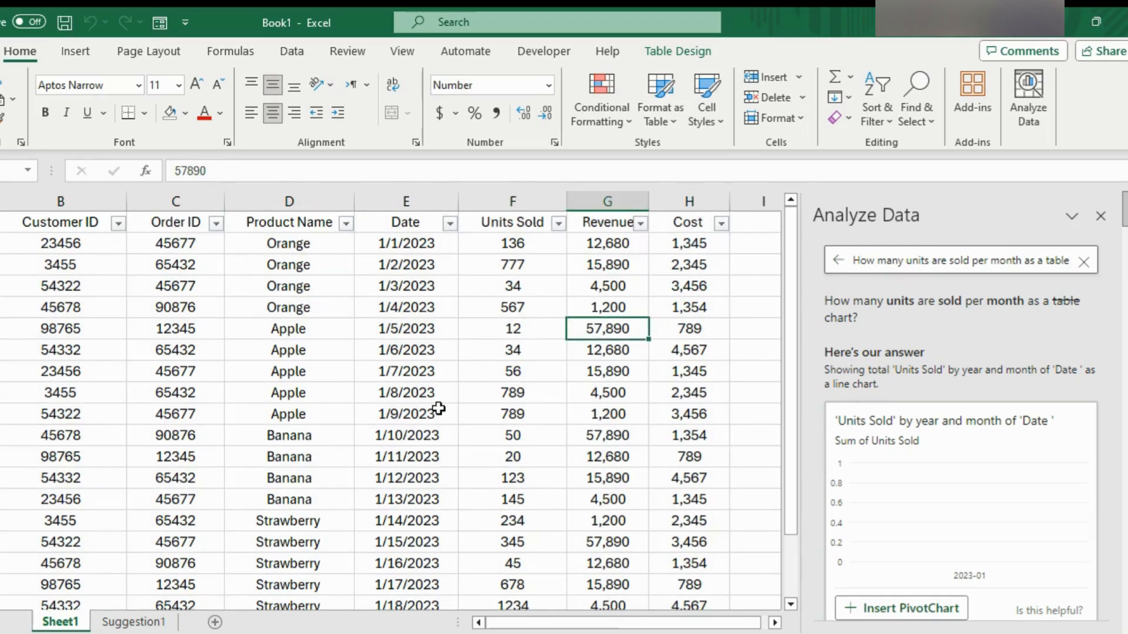
{"action": "mouse_move", "coordinate": [1021, 245]}
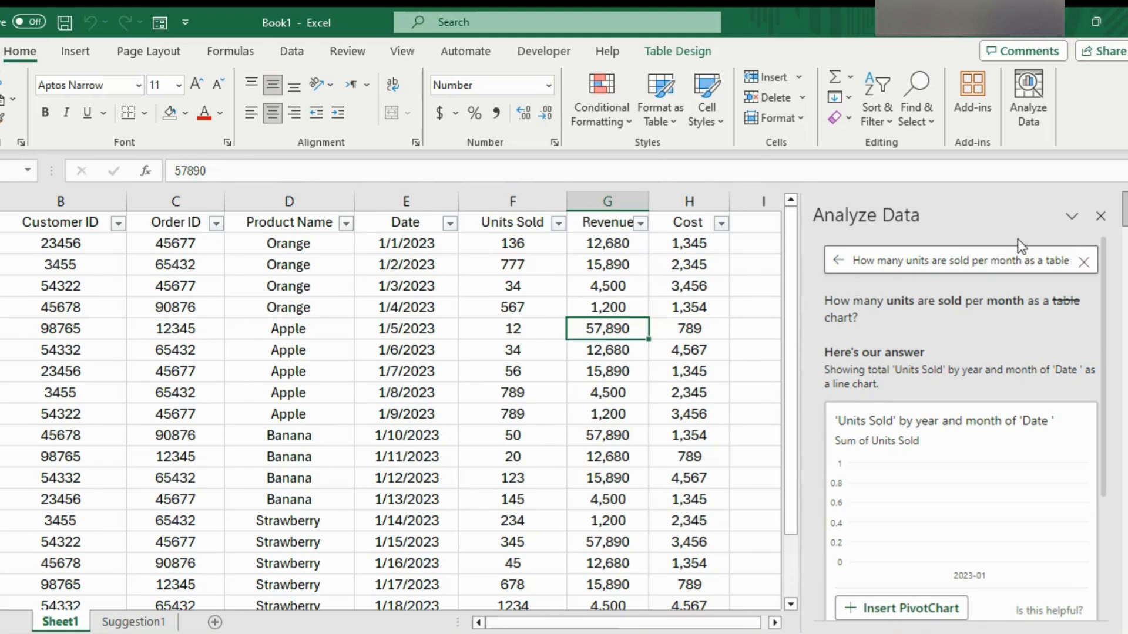
{"action": "left_click", "coordinate": [1083, 261]}
{"action": "type", "text": "are there any"}
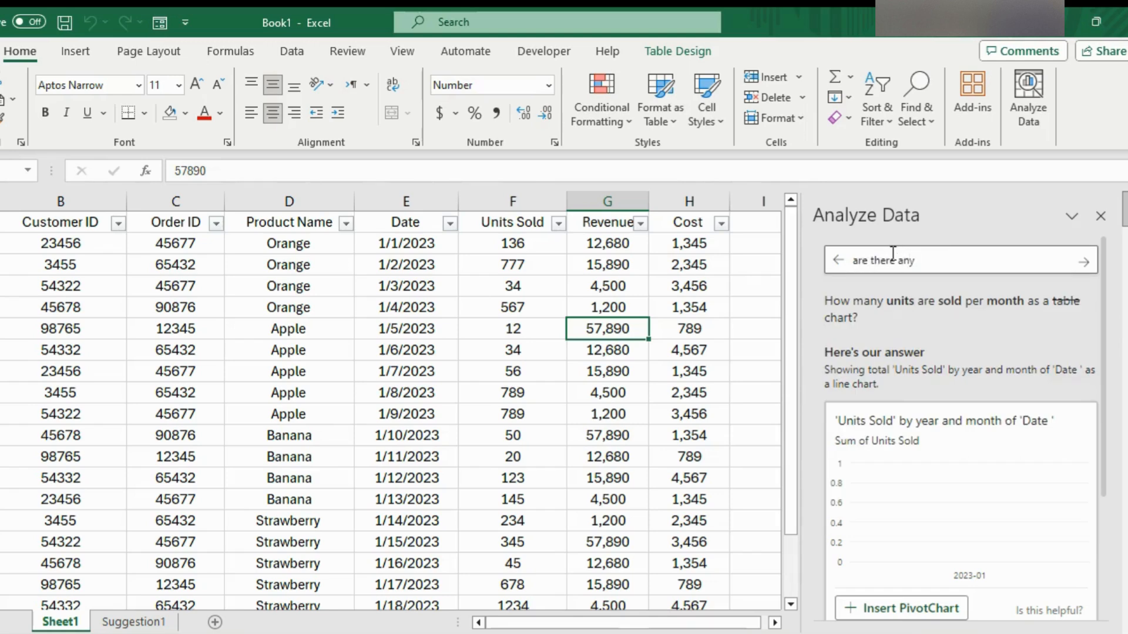
{"action": "type", "text": "data trends?"}
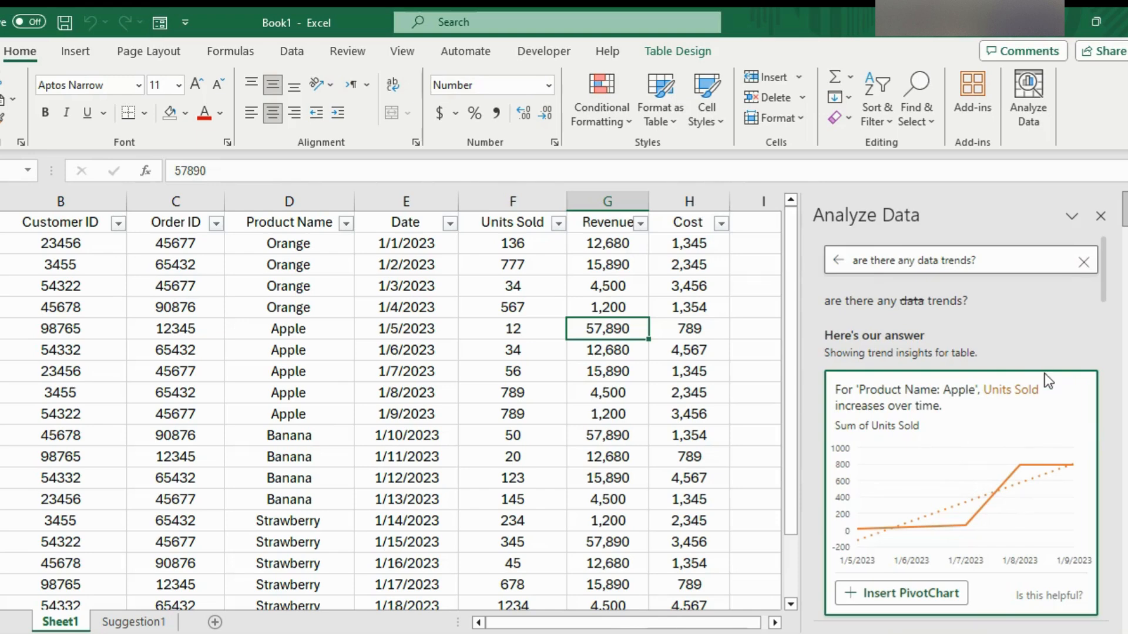
{"action": "mouse_move", "coordinate": [896, 429]}
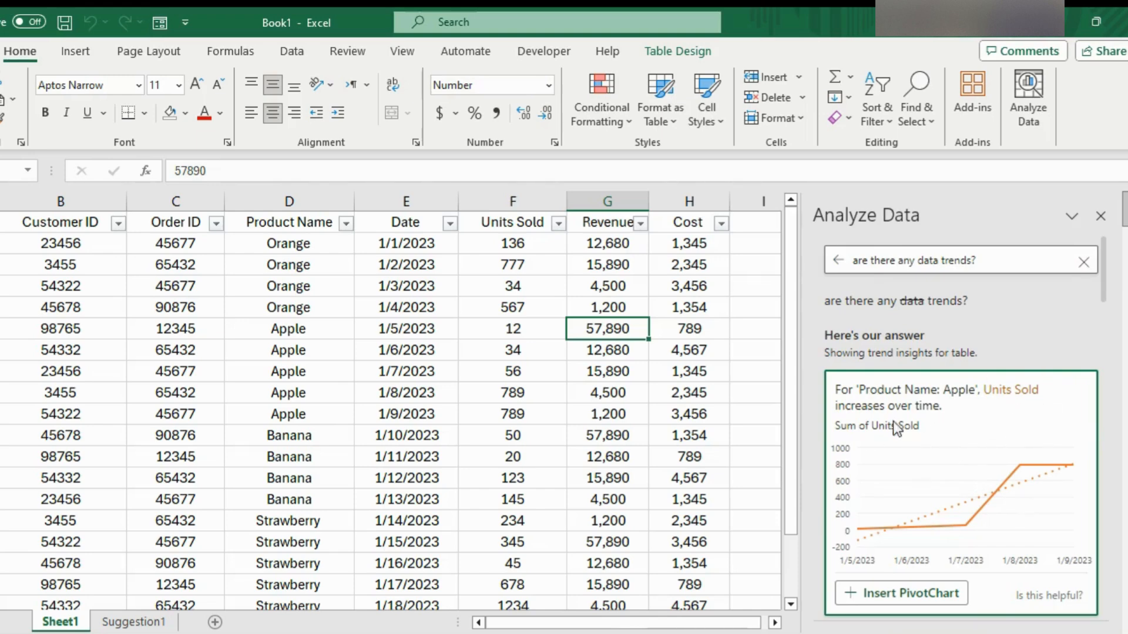
- Scroll through the resulting trend insight cards, such as Apple units increasing
{"action": "scroll", "scroll_direction": "down", "scroll_amount": 3}
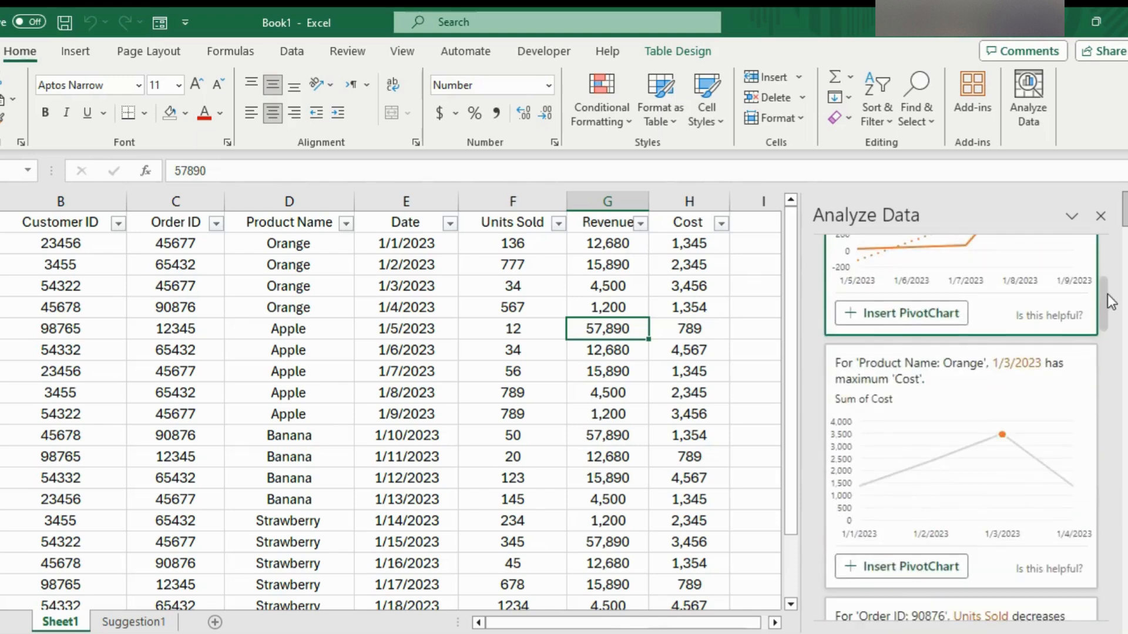
{"action": "scroll", "scroll_direction": "down", "scroll_amount": 3}
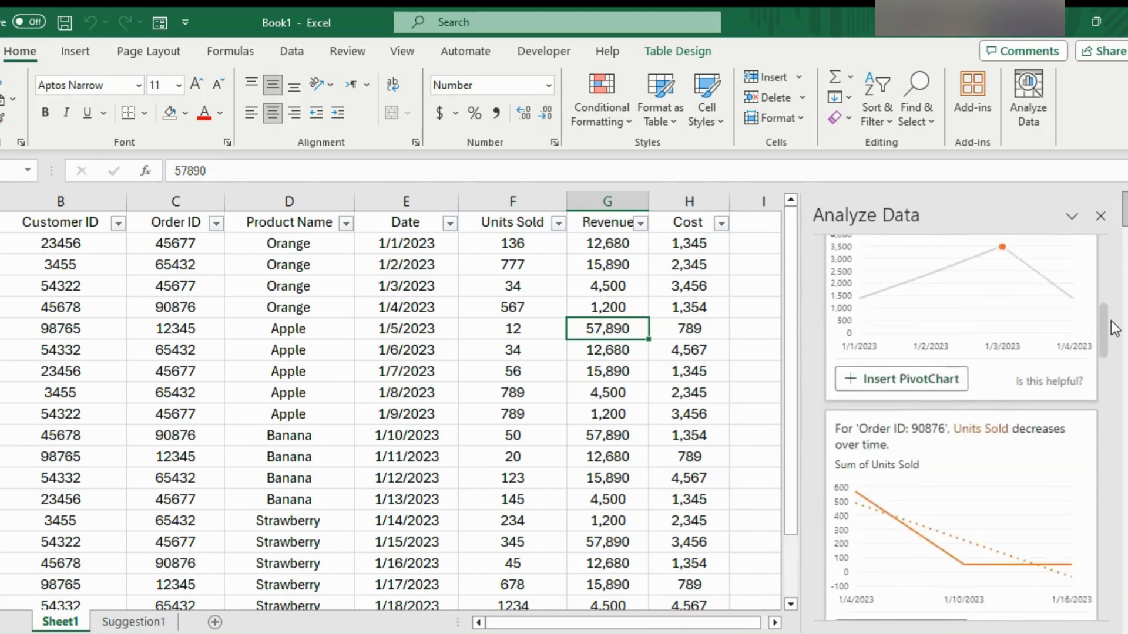
{"action": "scroll", "scroll_direction": "down", "scroll_amount": 3}
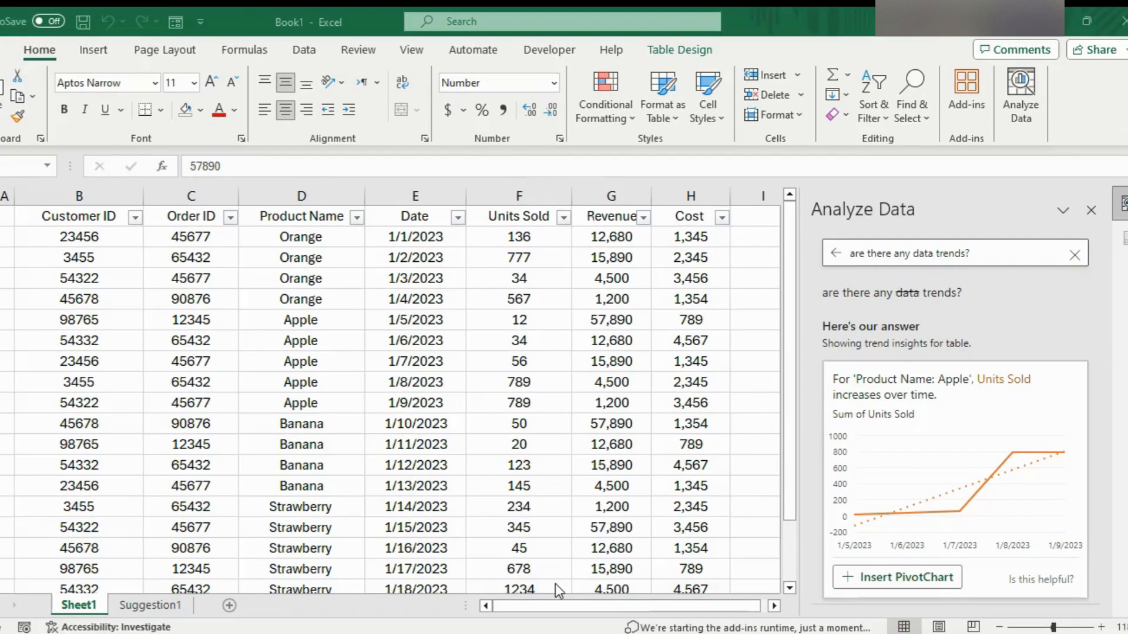
- Ask 'are there any product insights?' to get the Strawberry revenue chart
{"action": "left_click", "coordinate": [611, 319]}
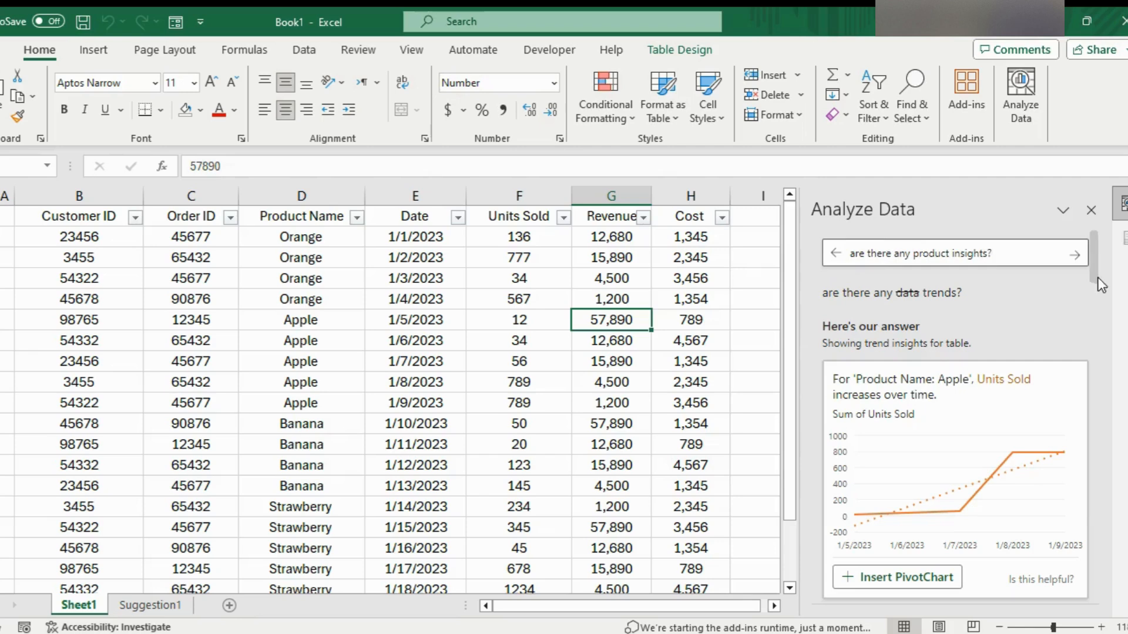
{"action": "left_click", "coordinate": [1076, 254]}
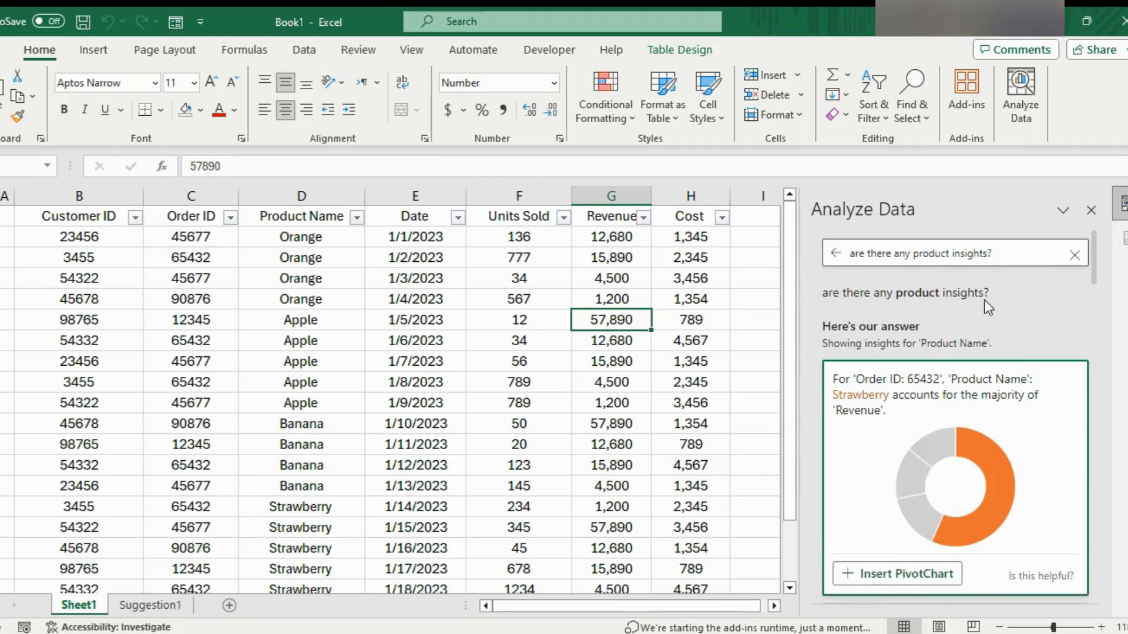
{"action": "mouse_move", "coordinate": [1082, 258]}
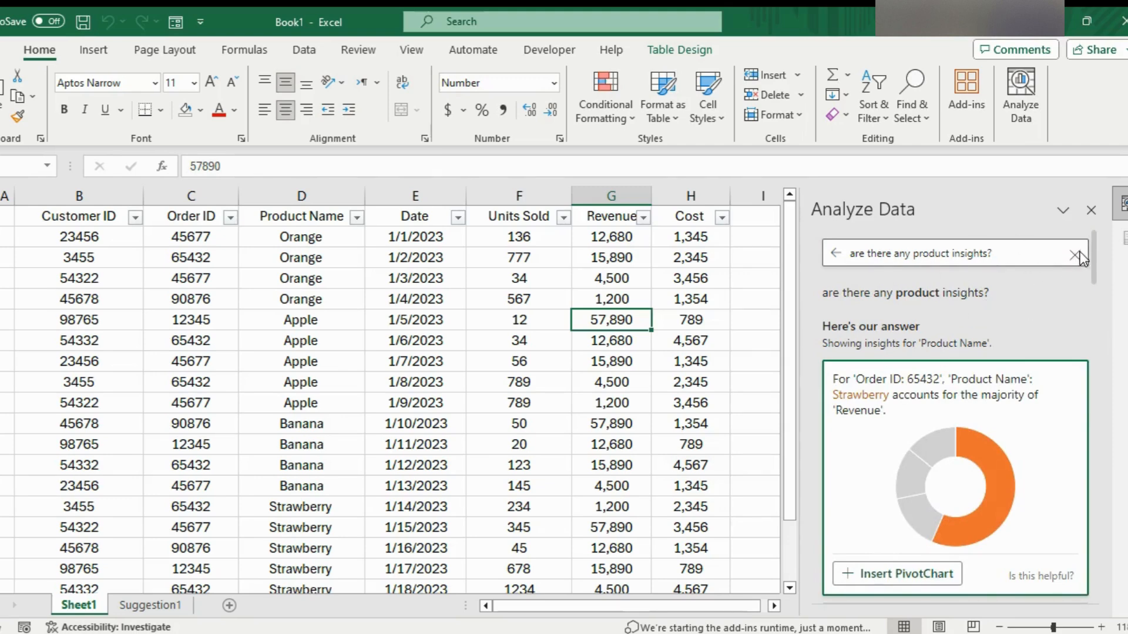
- Clear the question and ask 'revenue by customer' for total Revenue per Customer ID
{"action": "left_click", "coordinate": [1075, 254]}
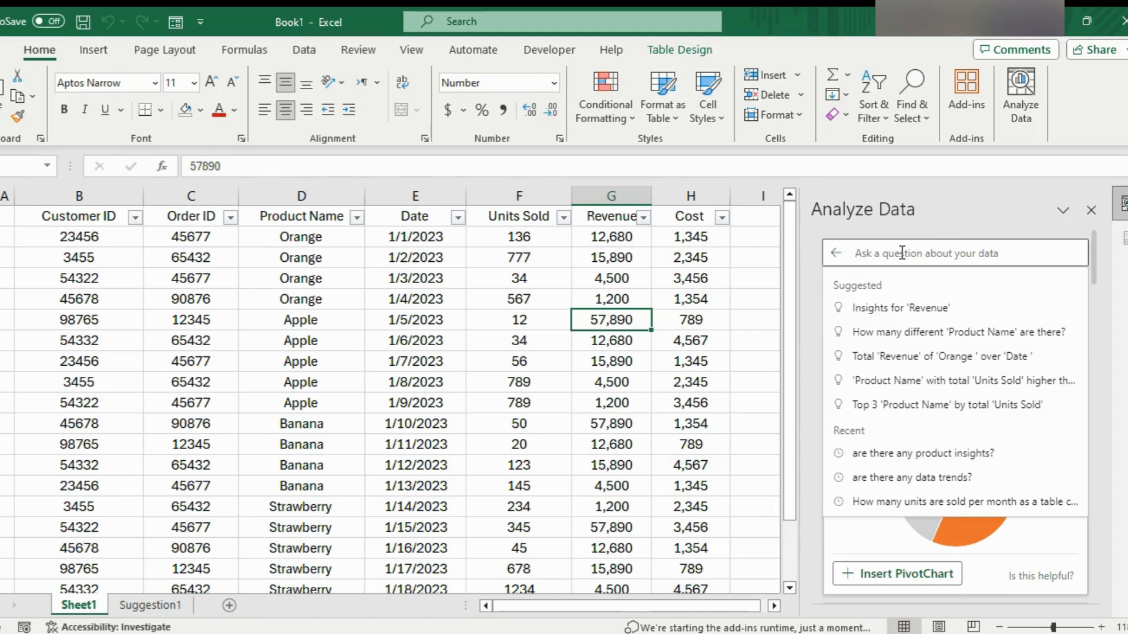
{"action": "type", "text": "revenue by customer"}
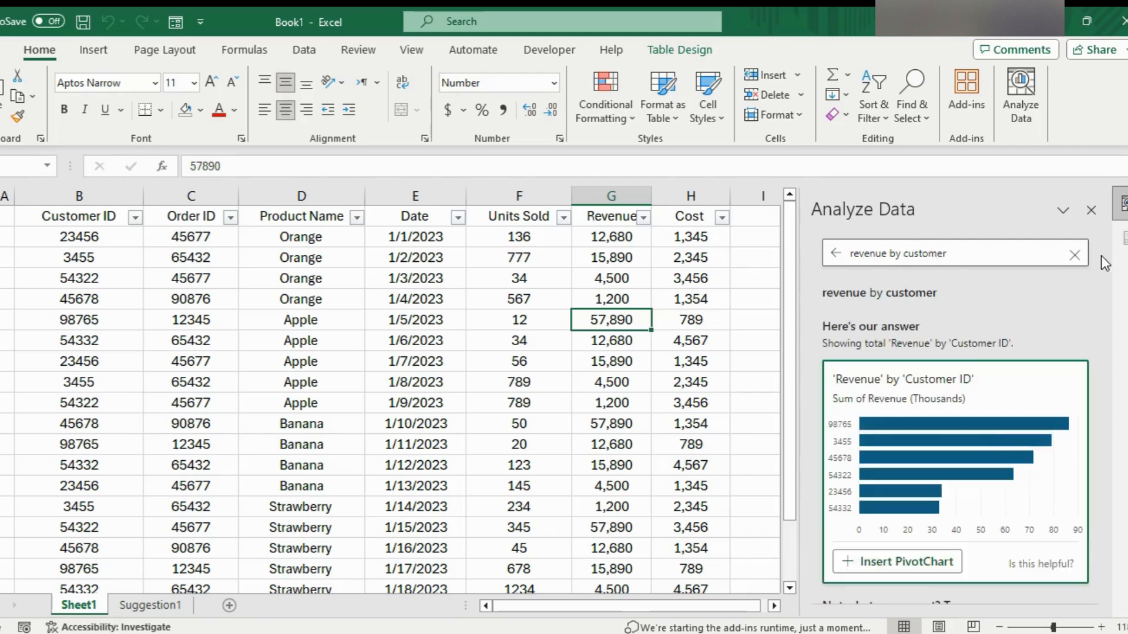
{"action": "scroll", "scroll_direction": "down", "scroll_amount": 3}
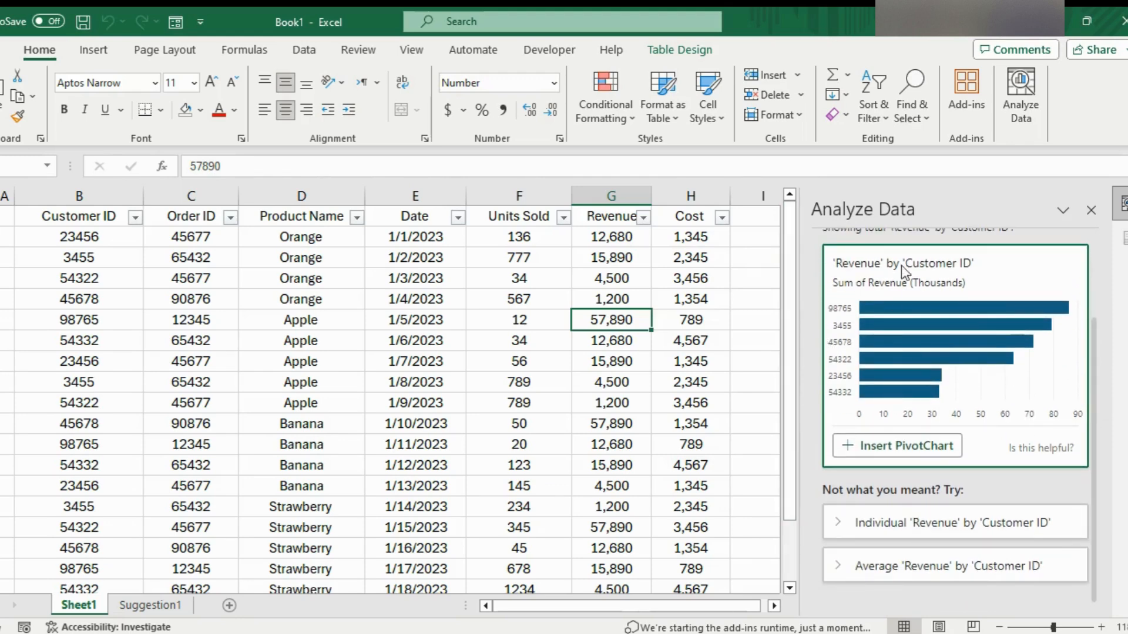
{"action": "mouse_move", "coordinate": [951, 565]}
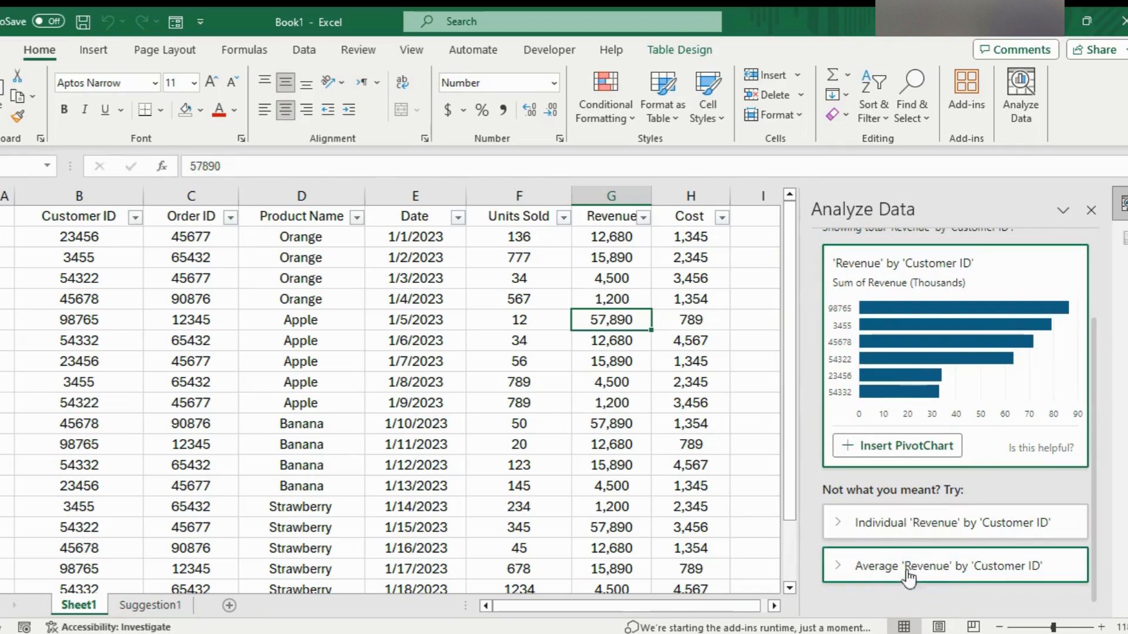
{"action": "mouse_move", "coordinate": [964, 569]}
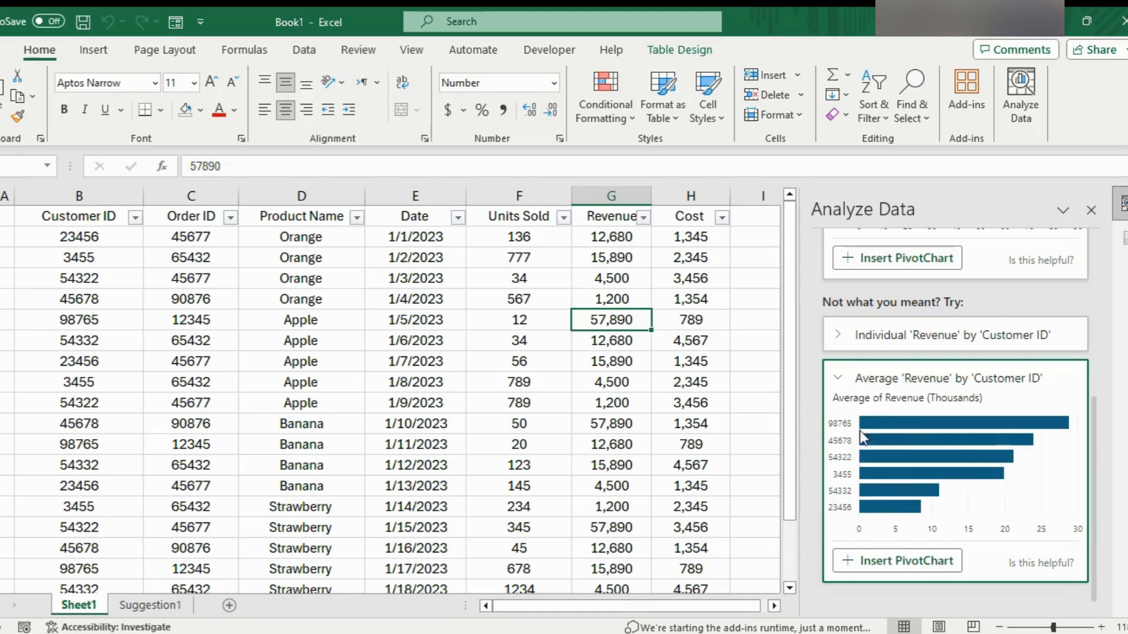
{"action": "mouse_move", "coordinate": [966, 455]}
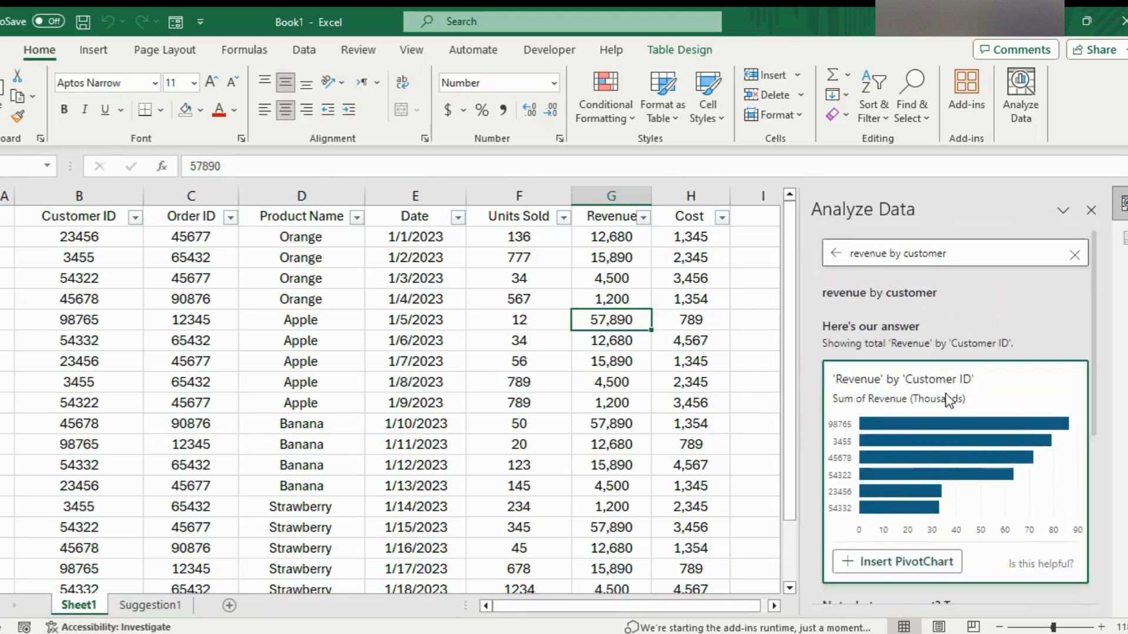
{"action": "mouse_move", "coordinate": [998, 409]}
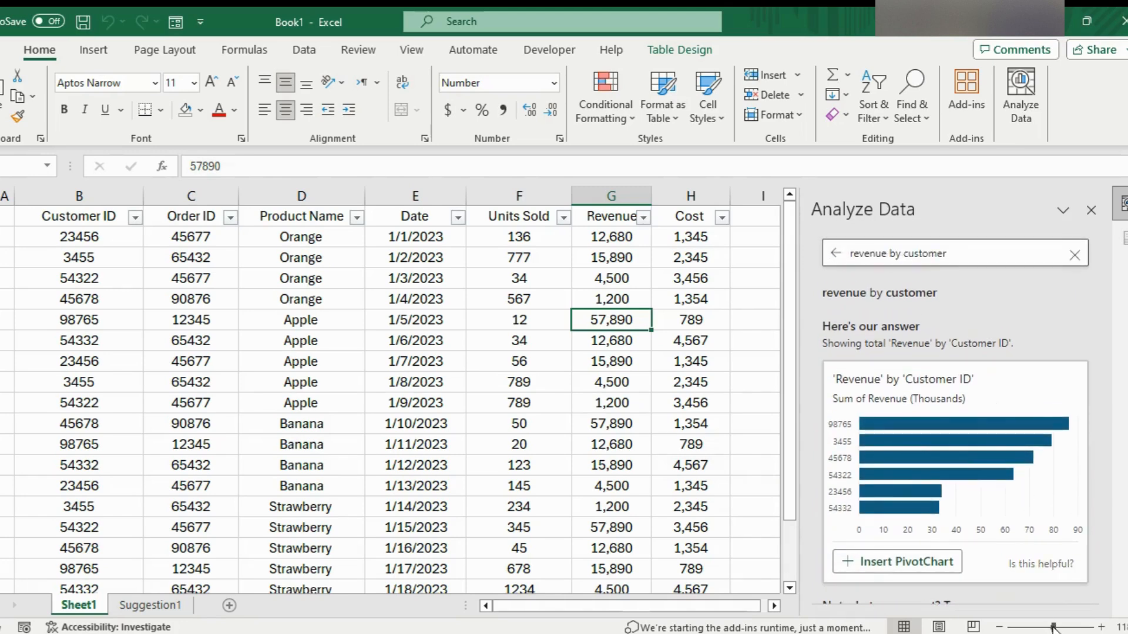
- Ask for total profit, rewording it as total revenue minus total cost
{"action": "scroll", "scroll_direction": "down", "scroll_amount": 3}
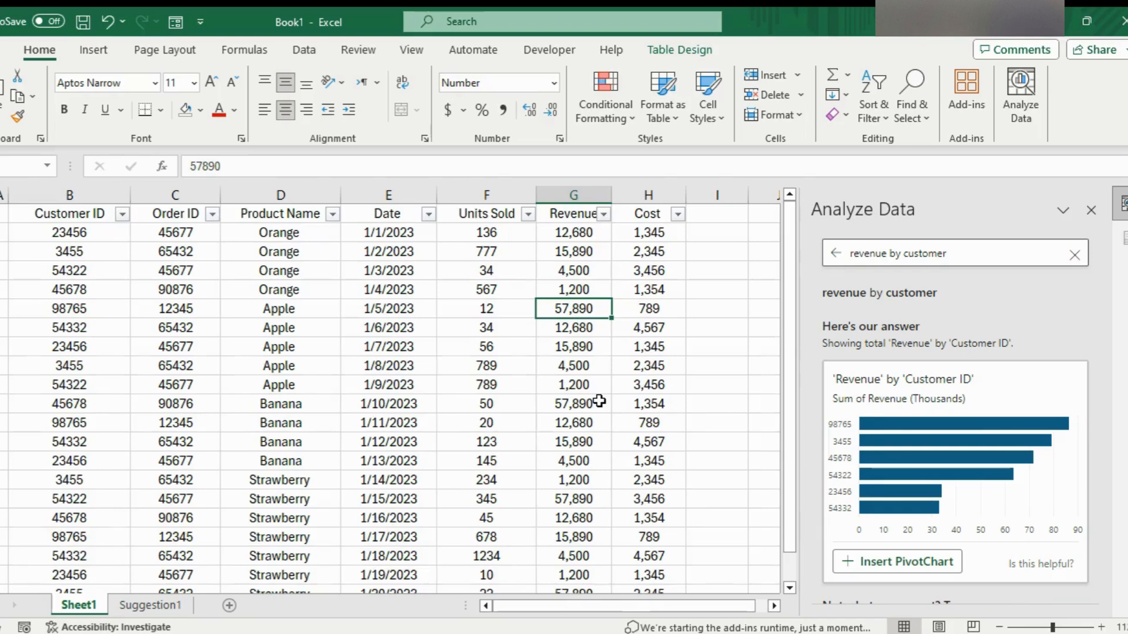
{"action": "mouse_move", "coordinate": [630, 288]}
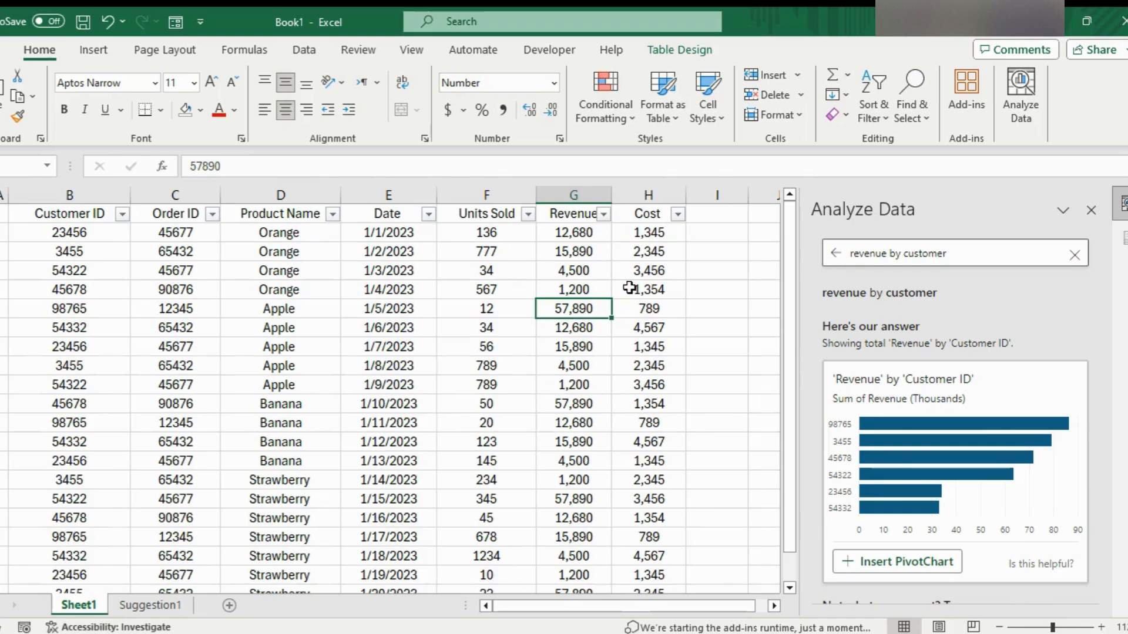
{"action": "mouse_move", "coordinate": [546, 265]}
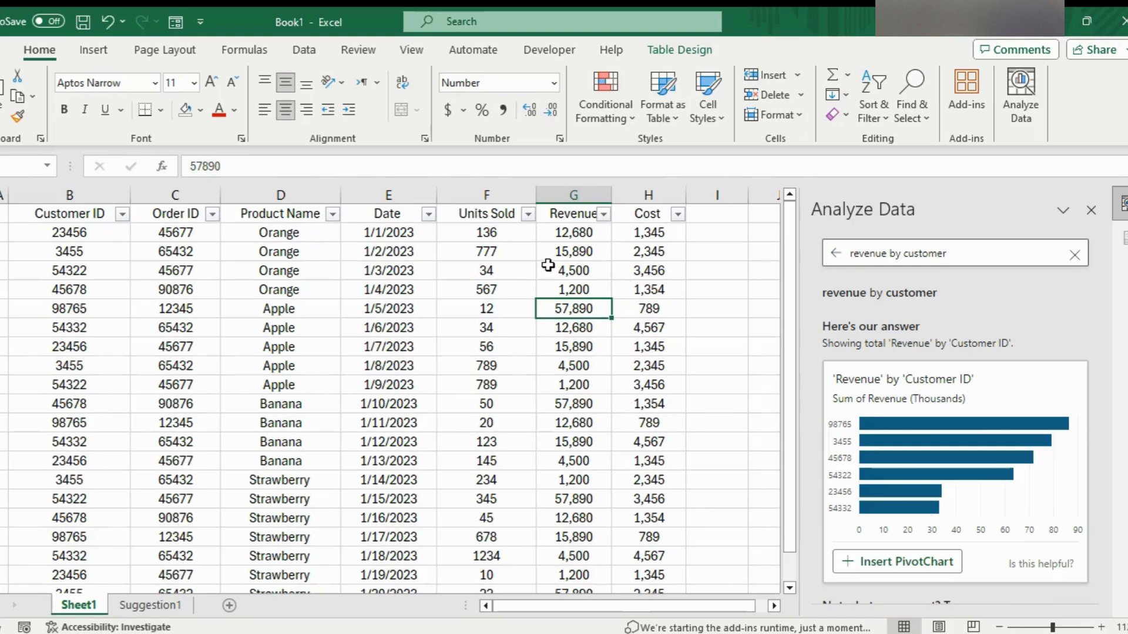
{"action": "left_click", "coordinate": [646, 214]}
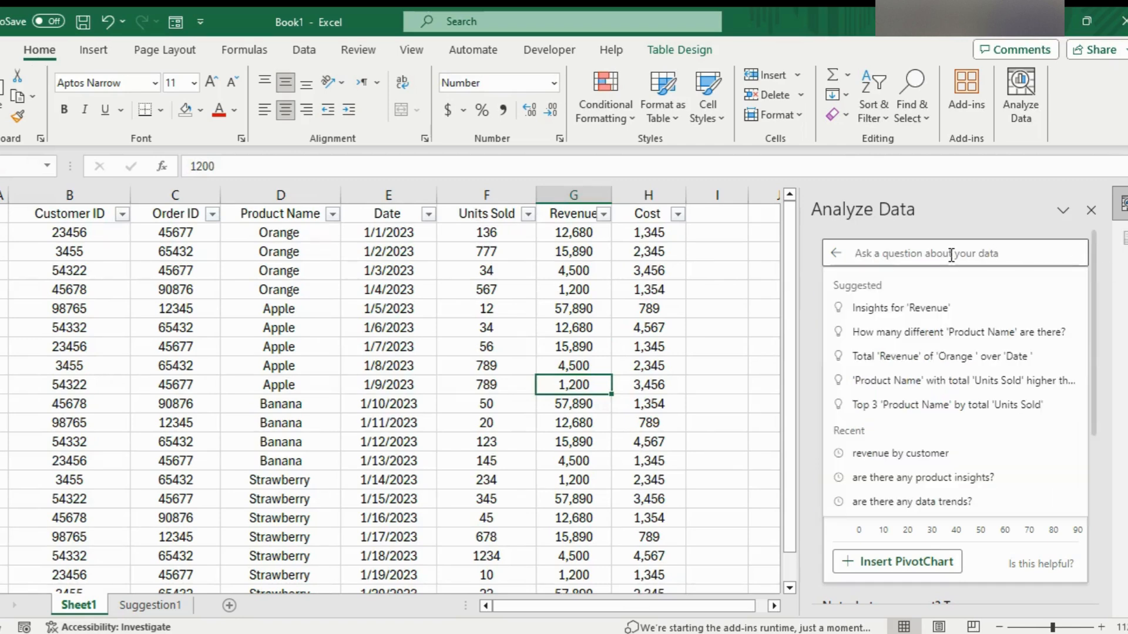
{"action": "type", "text": "what is the total profit?"}
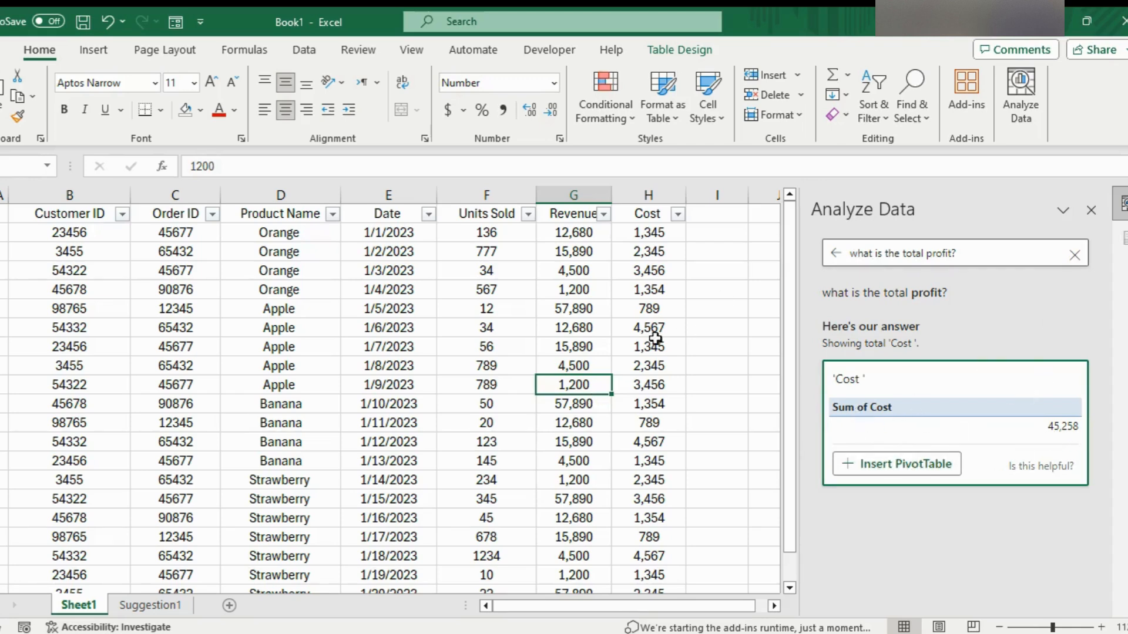
{"action": "mouse_move", "coordinate": [1011, 293]}
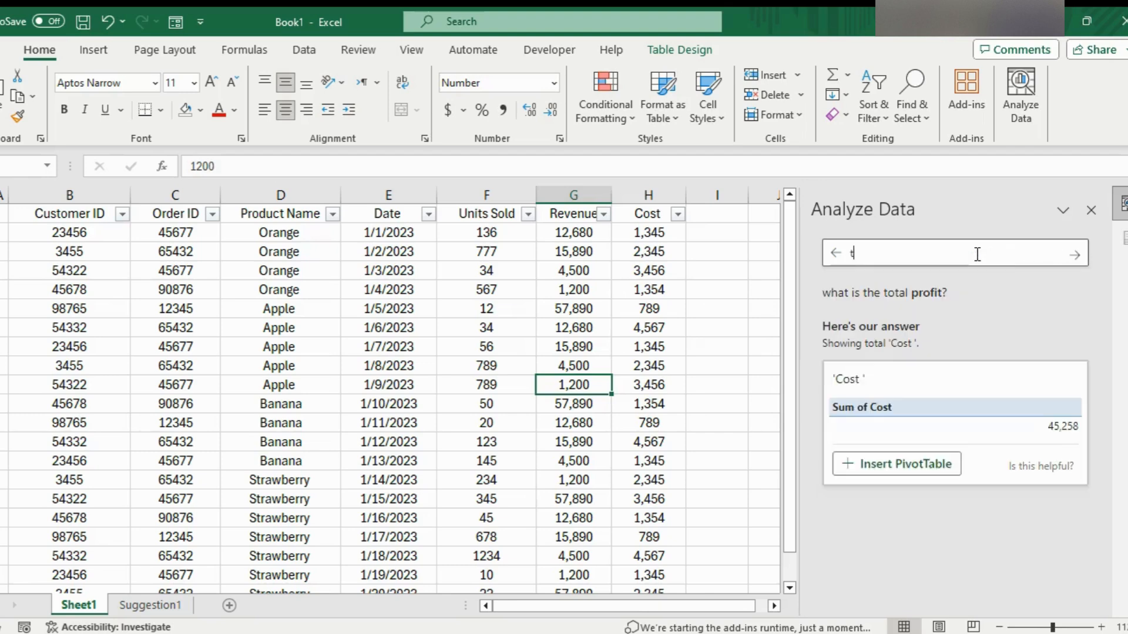
{"action": "type", "text": "total revenu"}
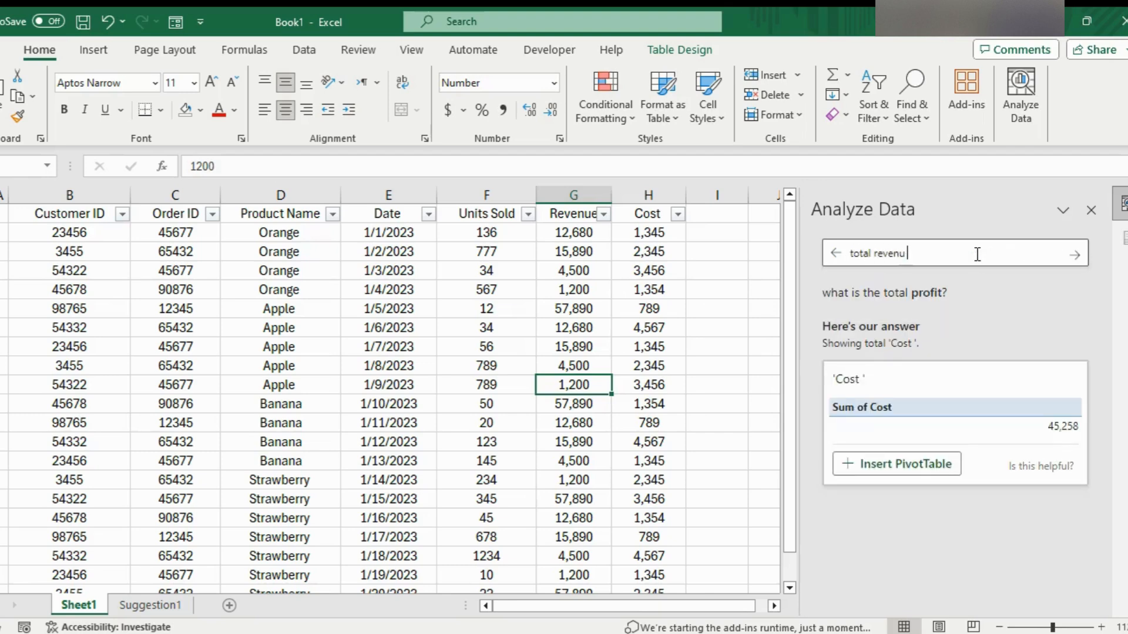
{"action": "type", "text": "minus tota"}
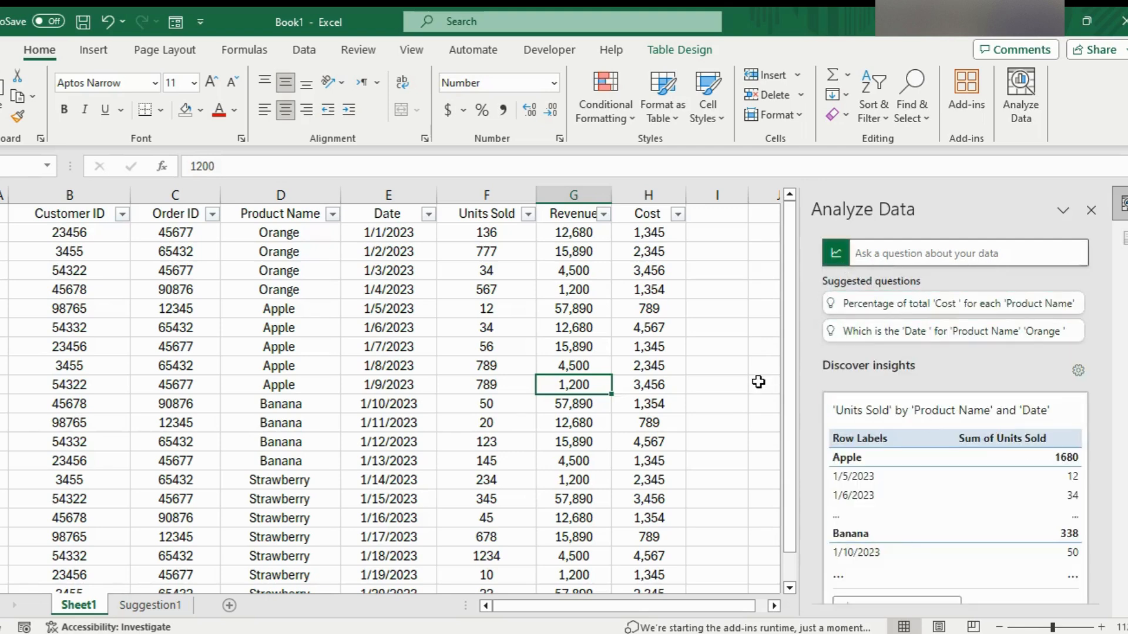
{"action": "mouse_move", "coordinate": [1046, 368]}
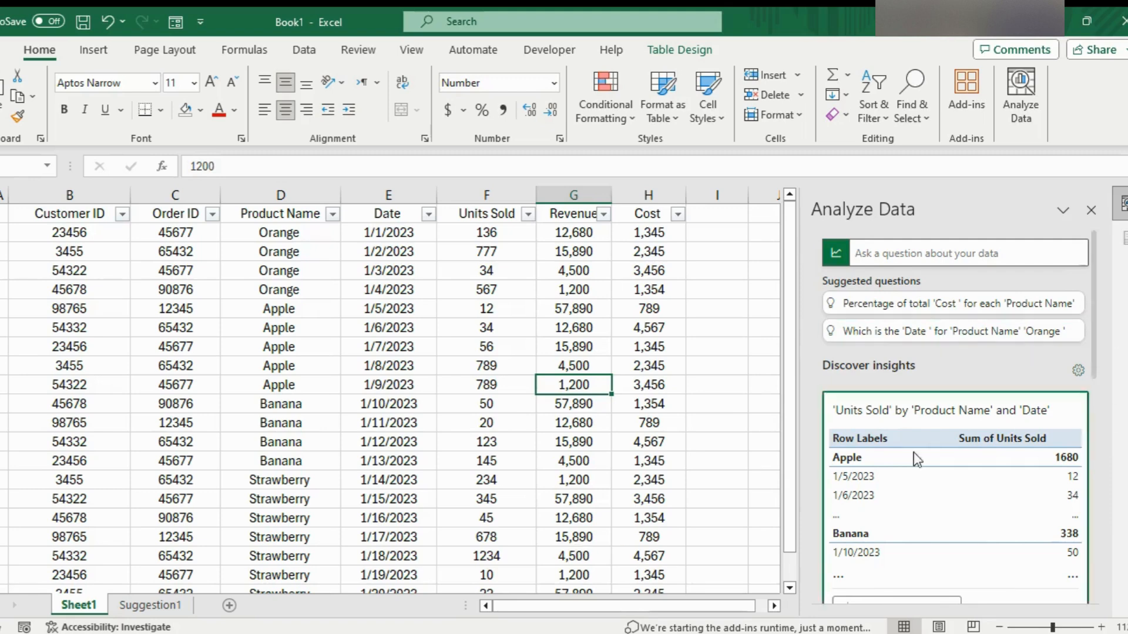
{"action": "mouse_move", "coordinate": [1082, 152]}
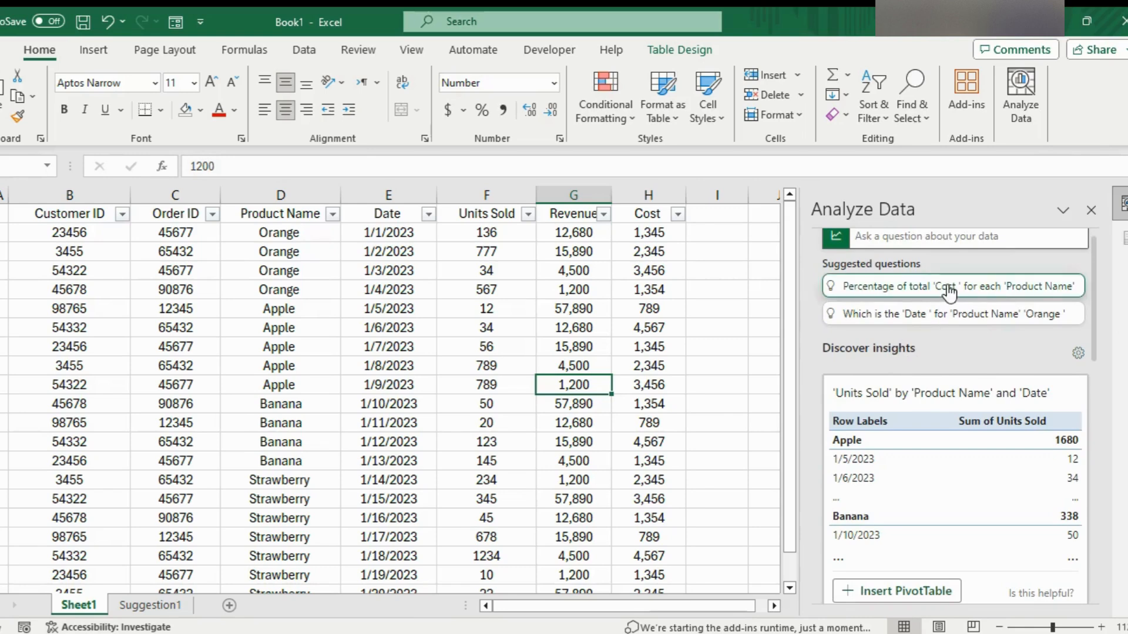
{"action": "mouse_move", "coordinate": [1007, 334]}
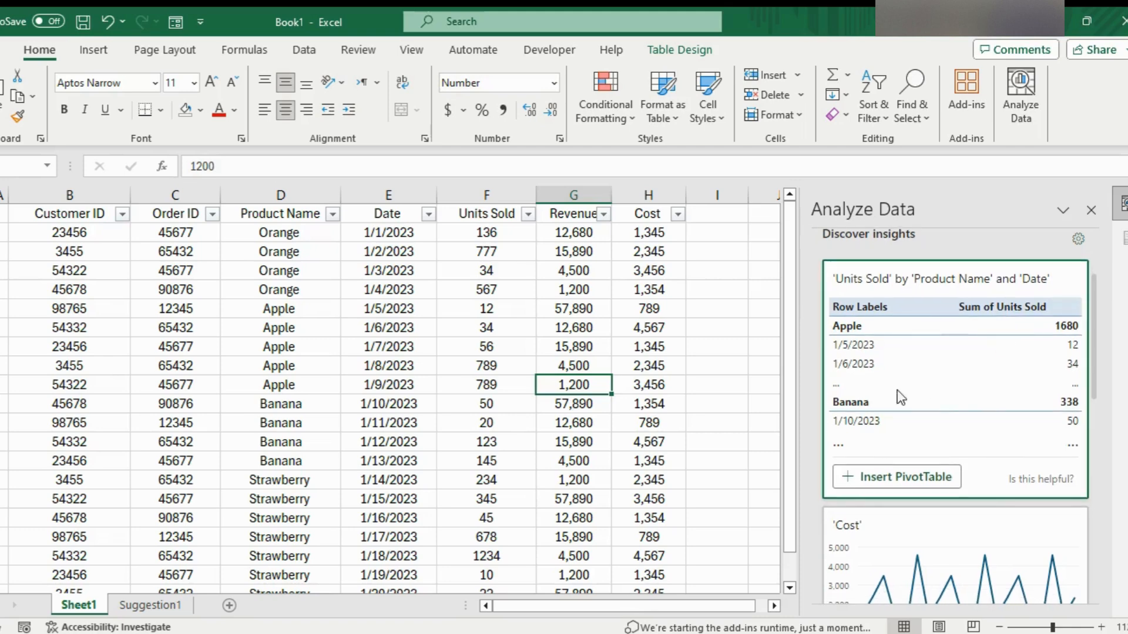
{"action": "mouse_move", "coordinate": [1046, 373]}
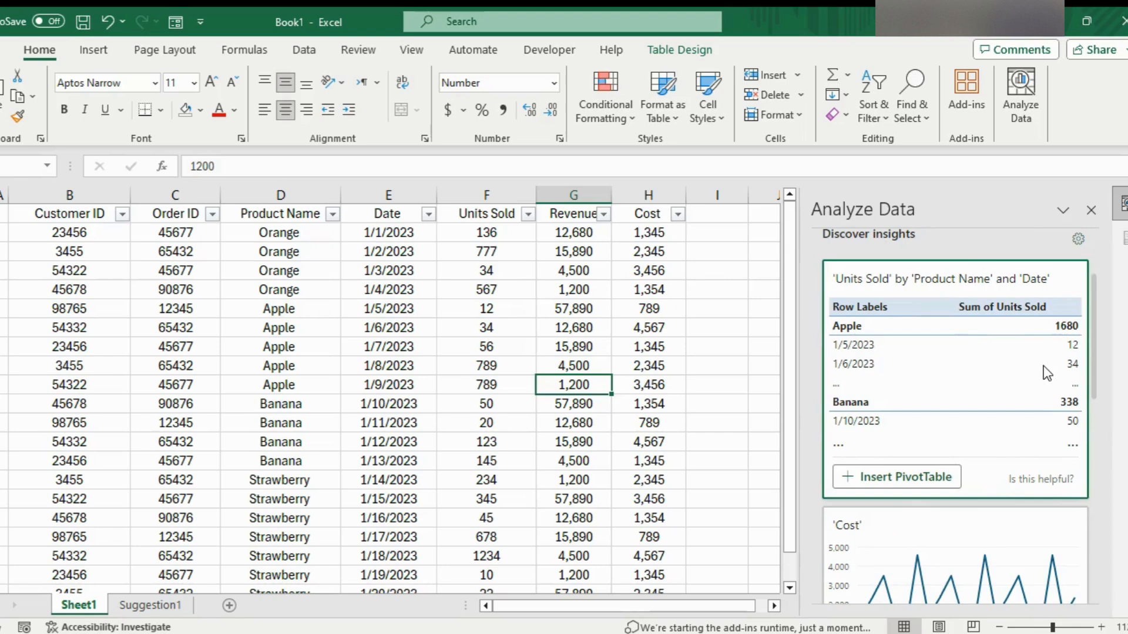
{"action": "mouse_move", "coordinate": [975, 282]}
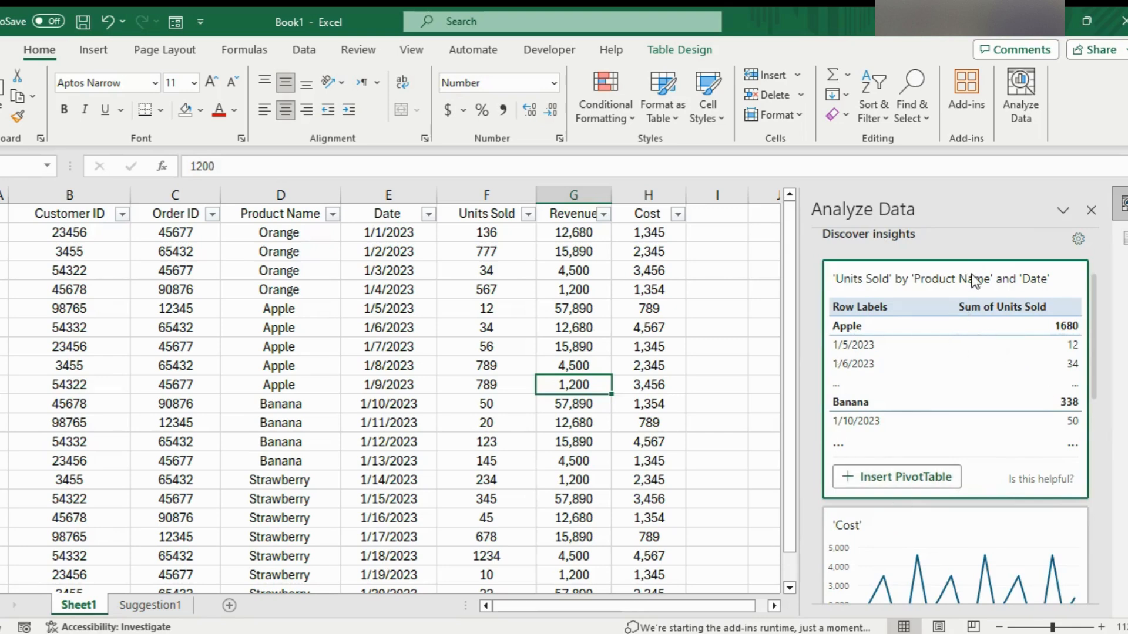
{"action": "mouse_move", "coordinate": [986, 480]}
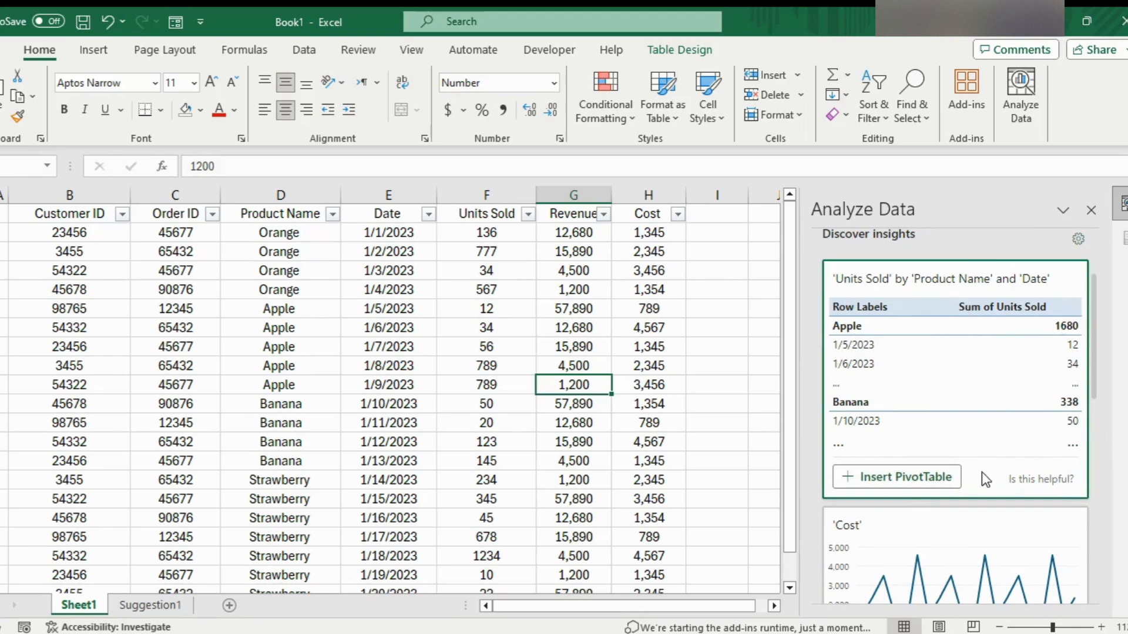
{"action": "scroll", "scroll_direction": "down", "scroll_amount": 3}
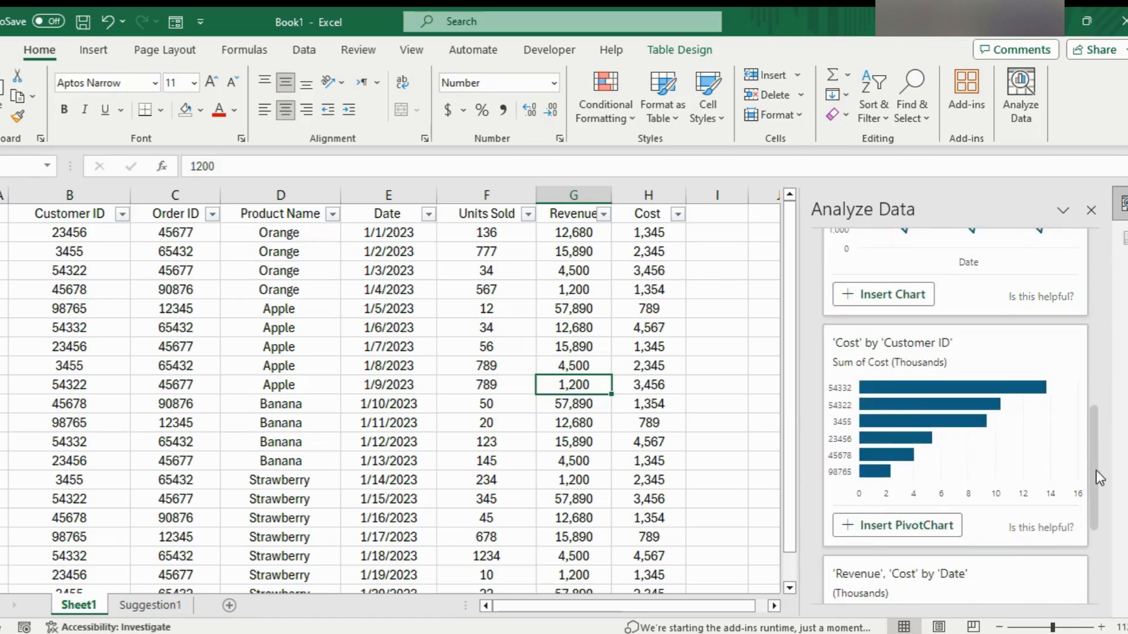
{"action": "scroll", "scroll_direction": "down", "scroll_amount": 3}
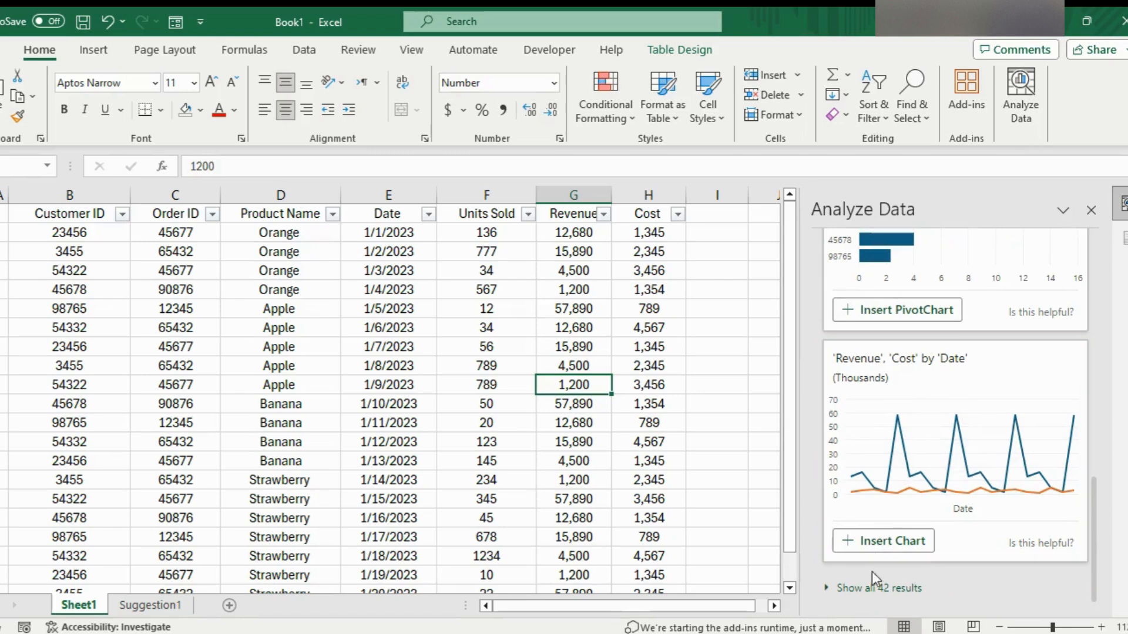
{"action": "scroll", "scroll_direction": "down", "scroll_amount": 3}
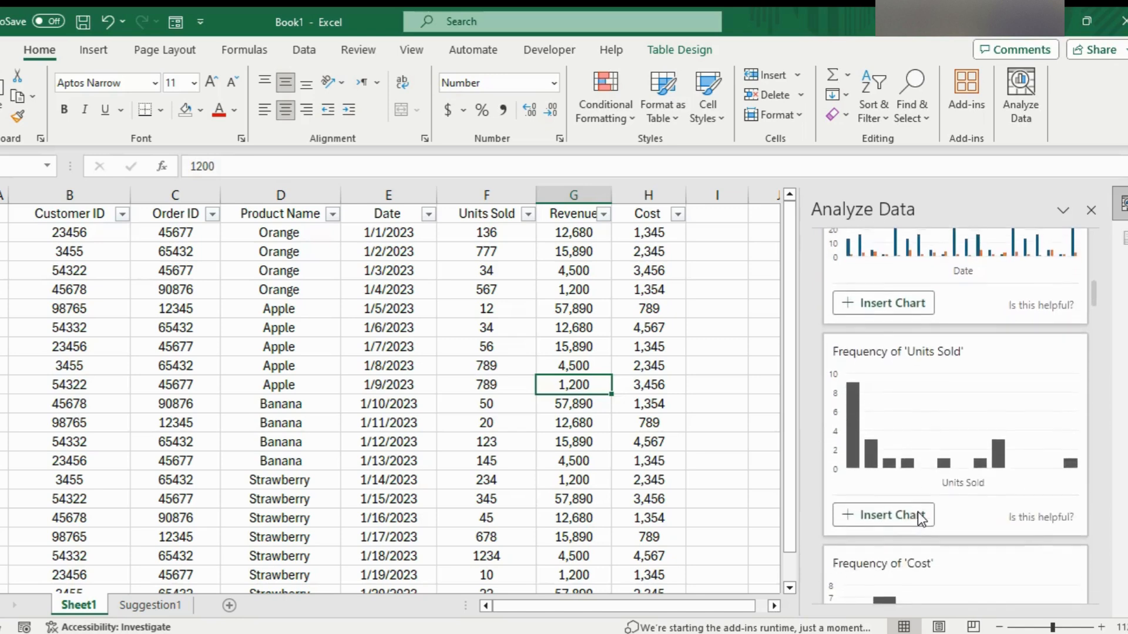
{"action": "scroll", "scroll_direction": "down", "scroll_amount": 3}
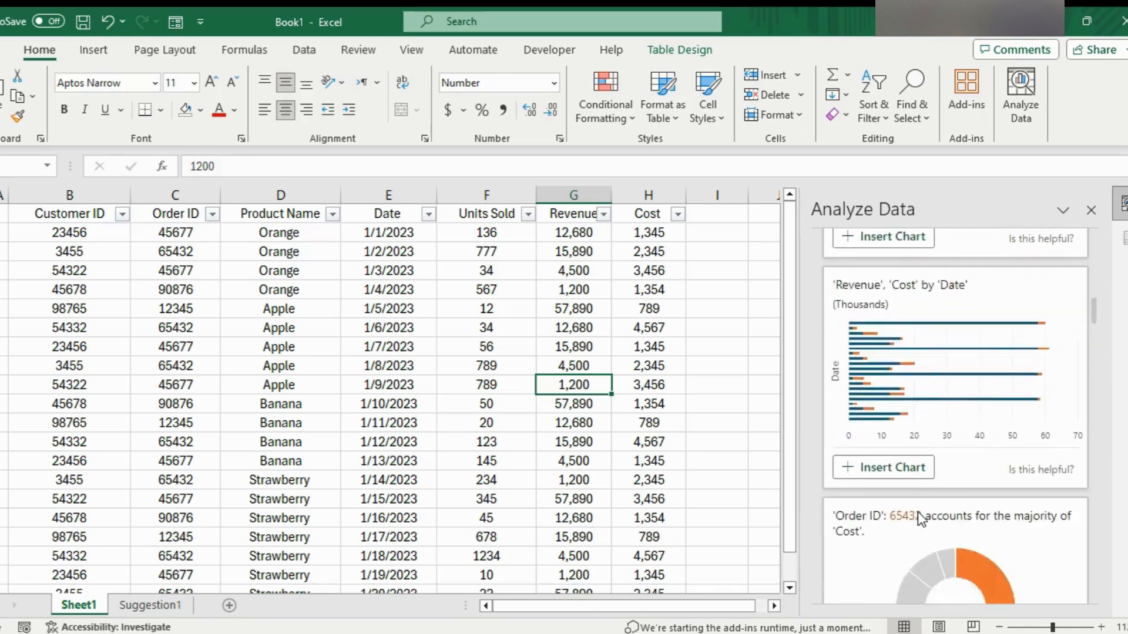
{"action": "scroll", "scroll_direction": "down", "scroll_amount": 3}
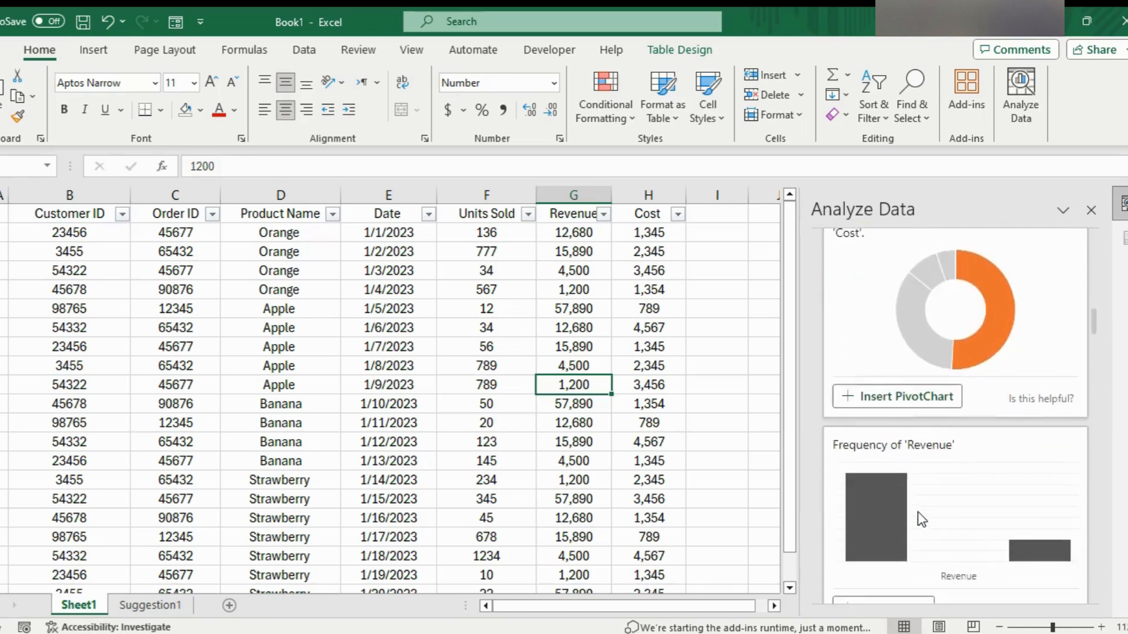
{"action": "scroll", "scroll_direction": "down", "scroll_amount": 3}
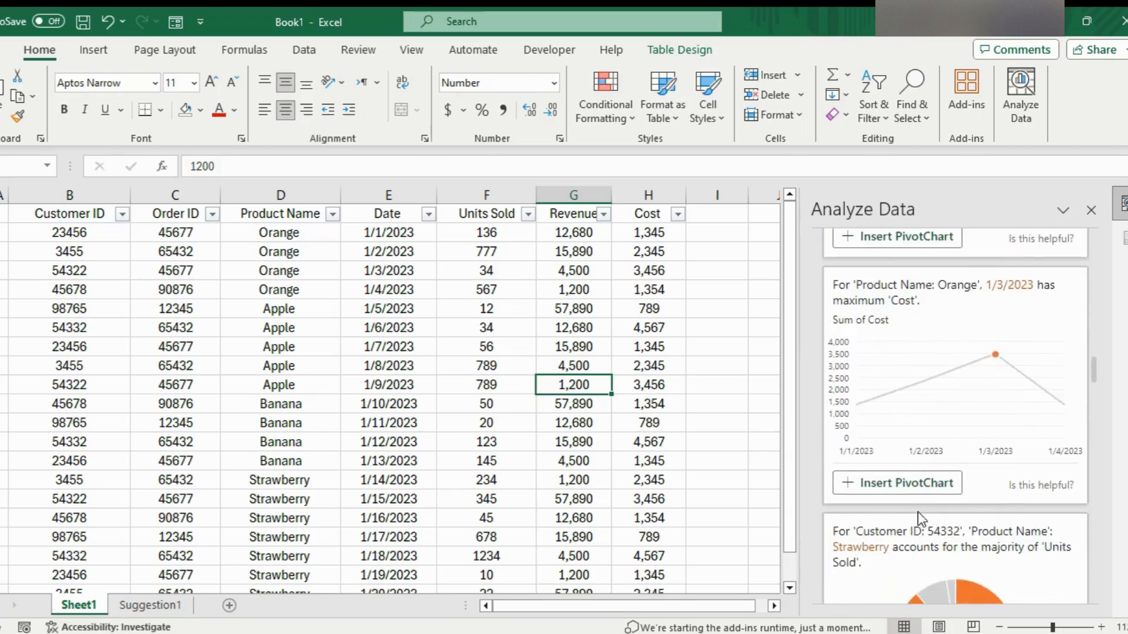
{"action": "scroll", "scroll_direction": "down", "scroll_amount": 3}
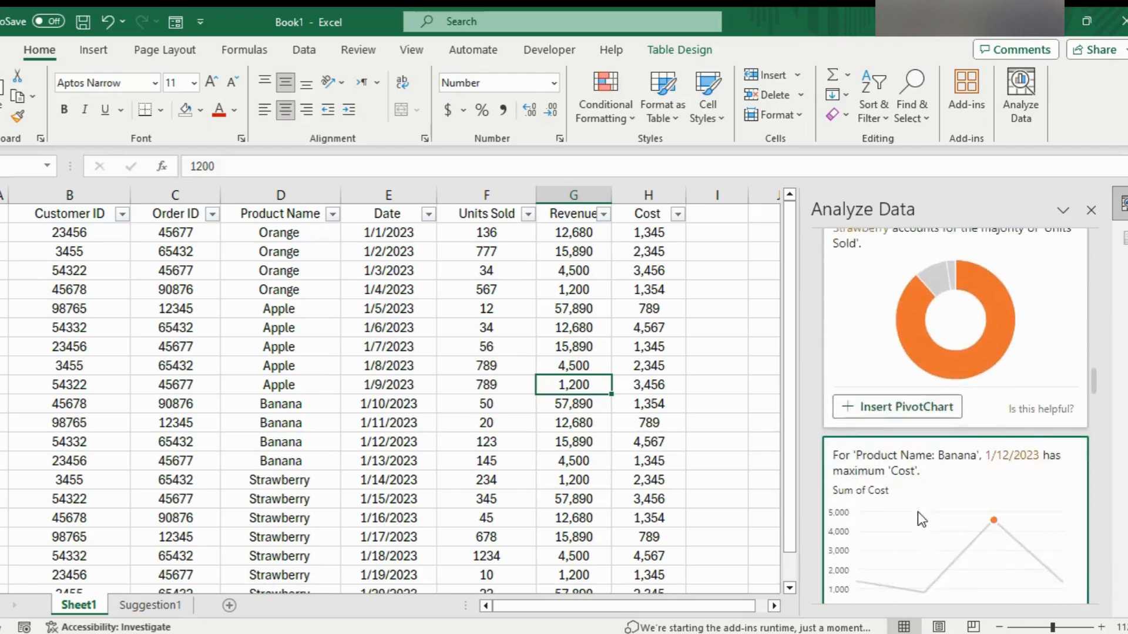
{"action": "scroll", "scroll_direction": "down", "scroll_amount": 3}
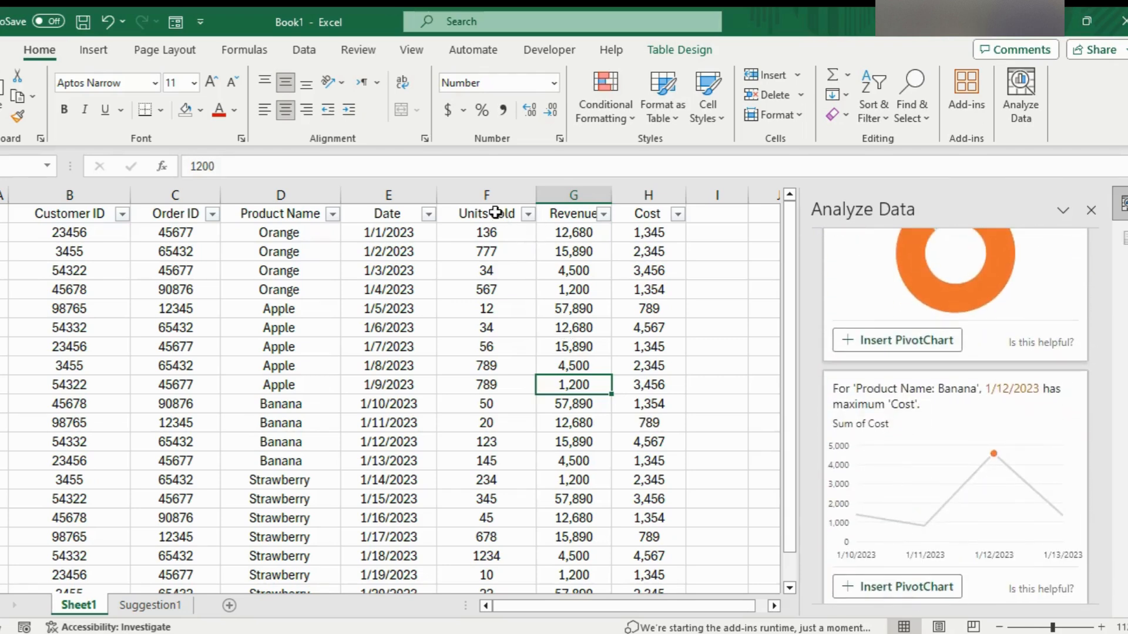
{"action": "left_click", "coordinate": [574, 232]}
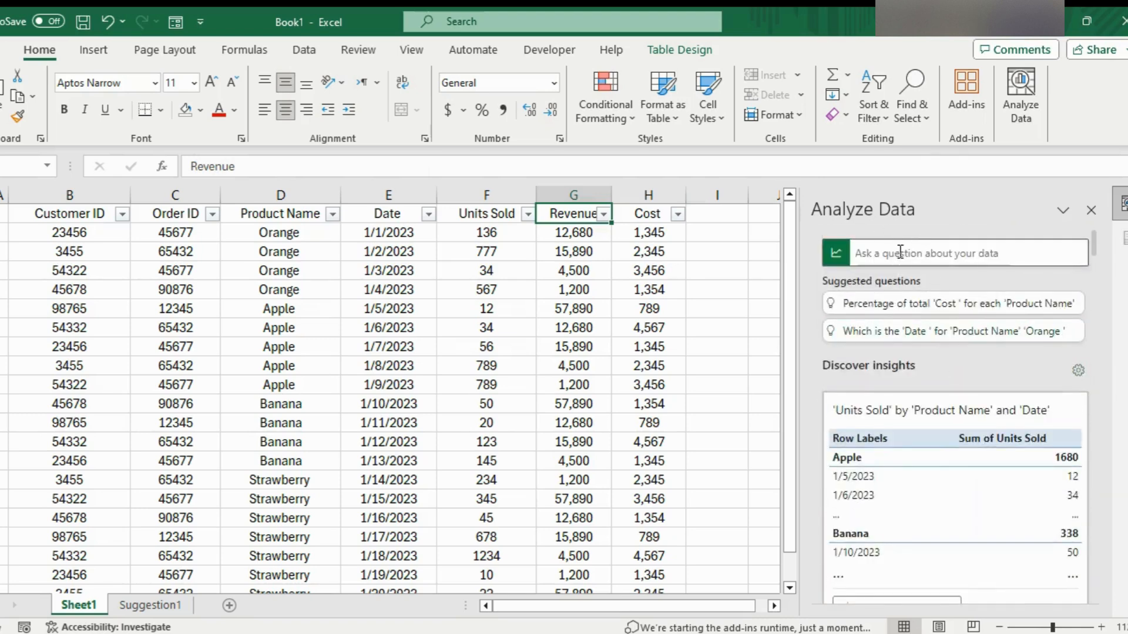
{"action": "left_click", "coordinate": [486, 347]}
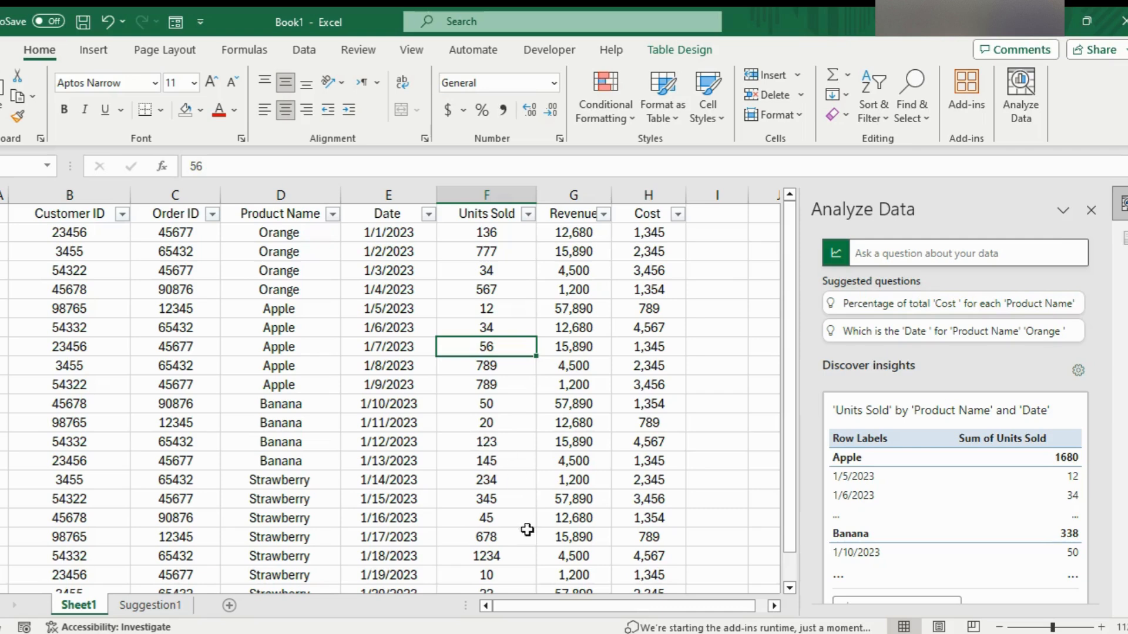
{"action": "mouse_move", "coordinate": [322, 418]}
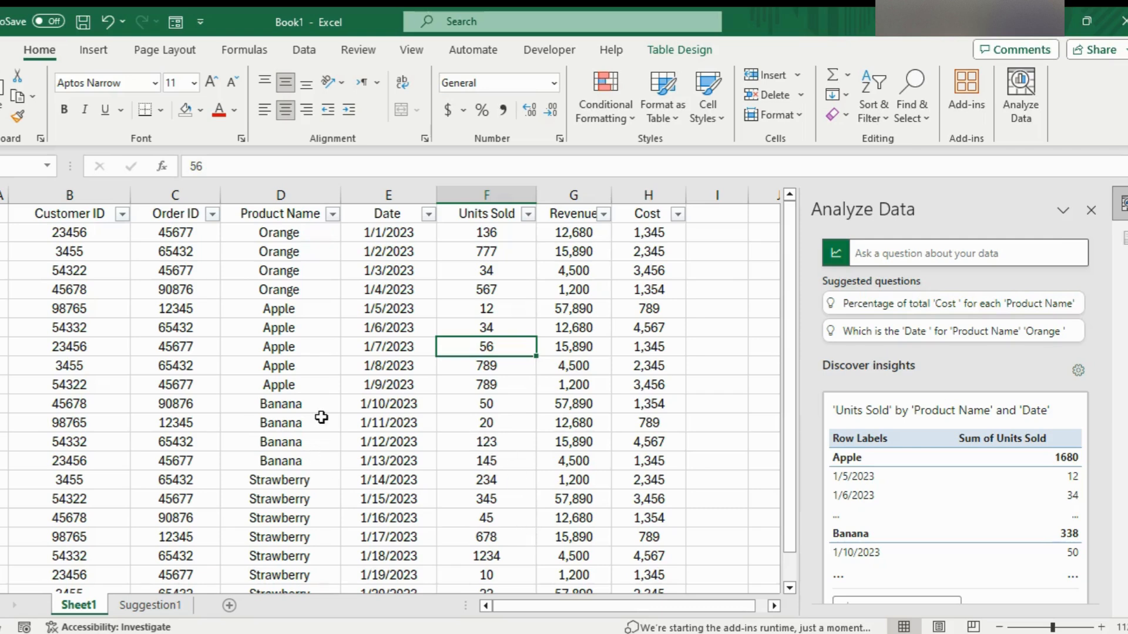
{"action": "mouse_move", "coordinate": [344, 345]}
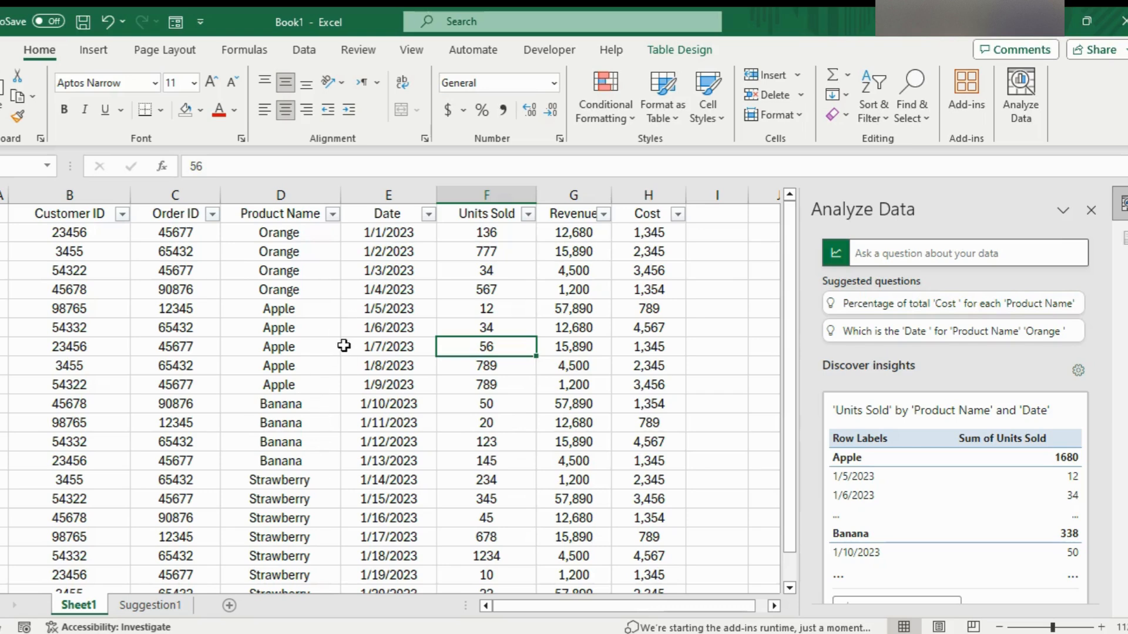
{"action": "mouse_move", "coordinate": [210, 375]}
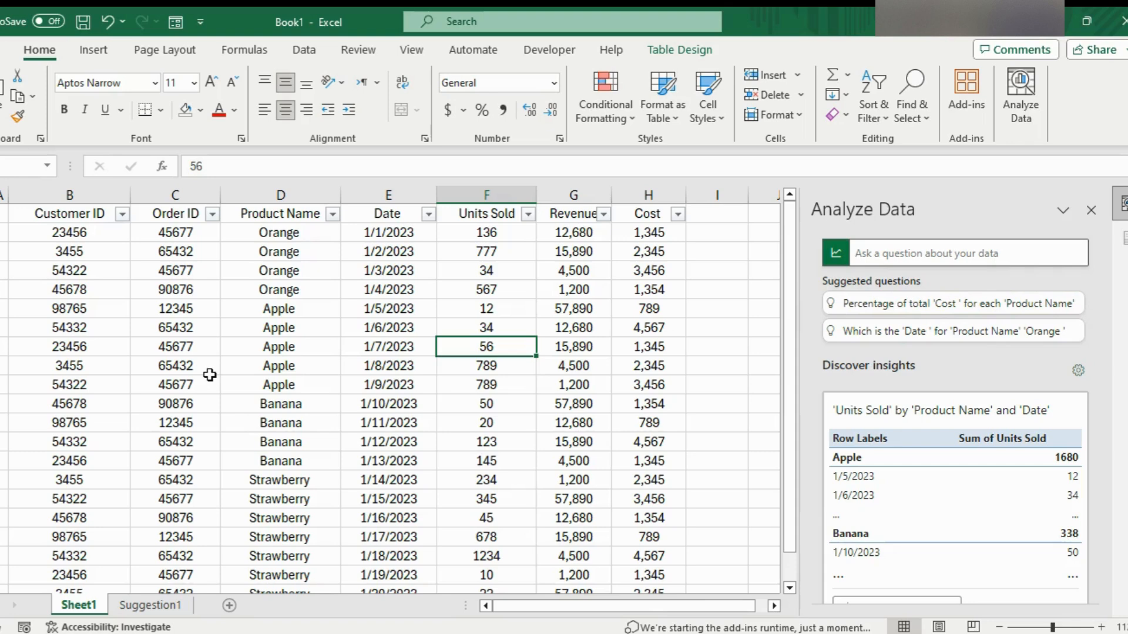
{"action": "mouse_move", "coordinate": [381, 303]}
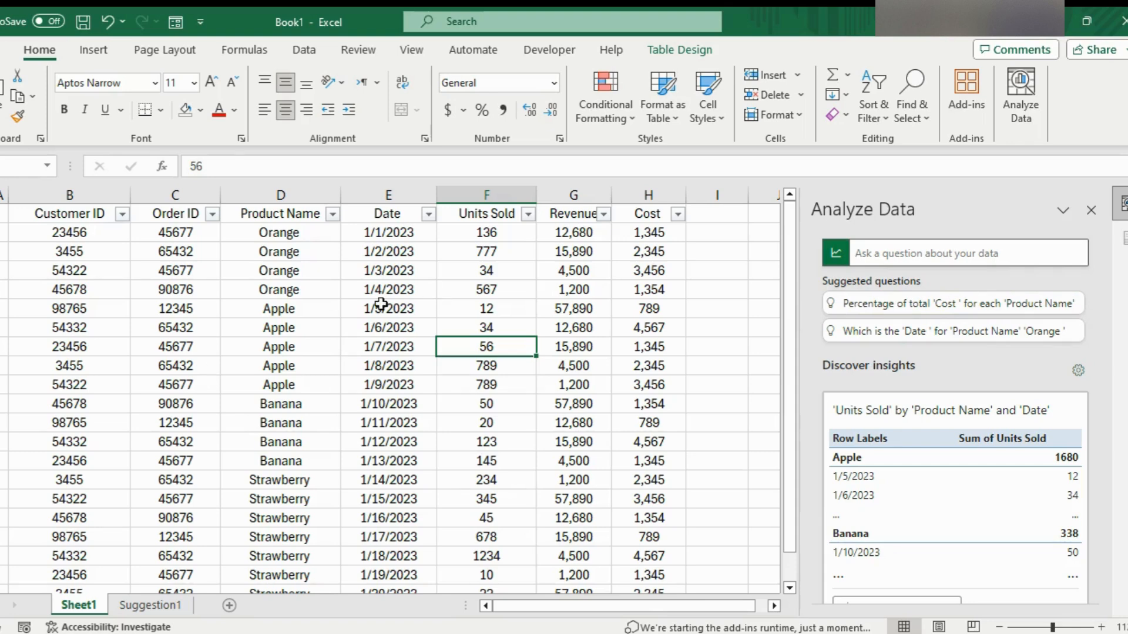